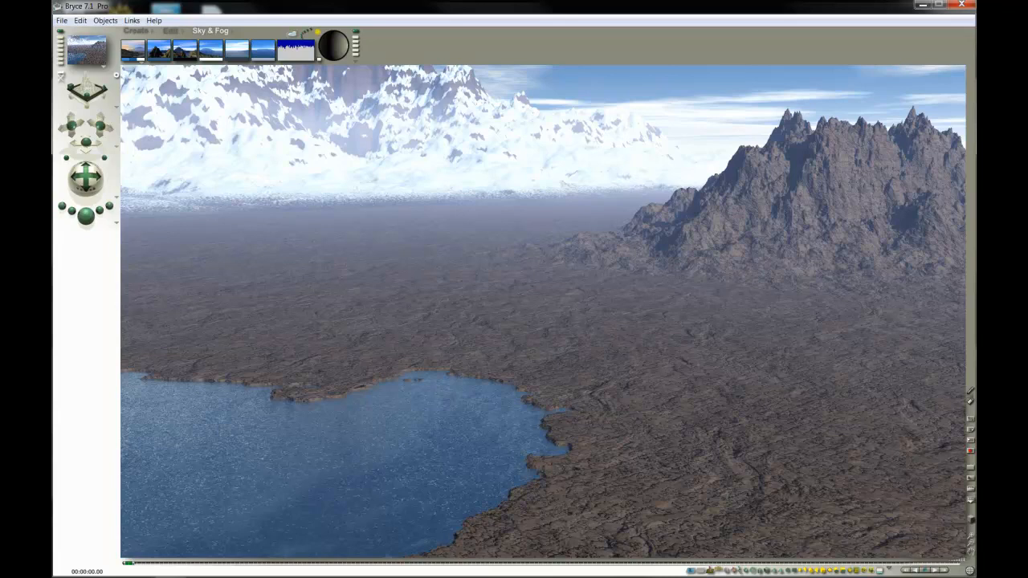
mouse_move(479, 360)
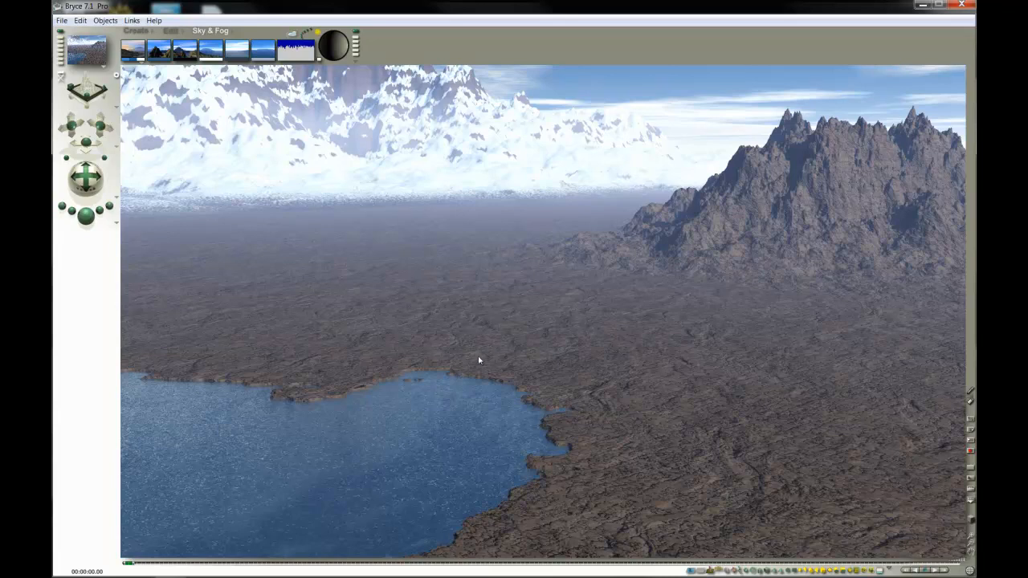
mouse_move(566, 466)
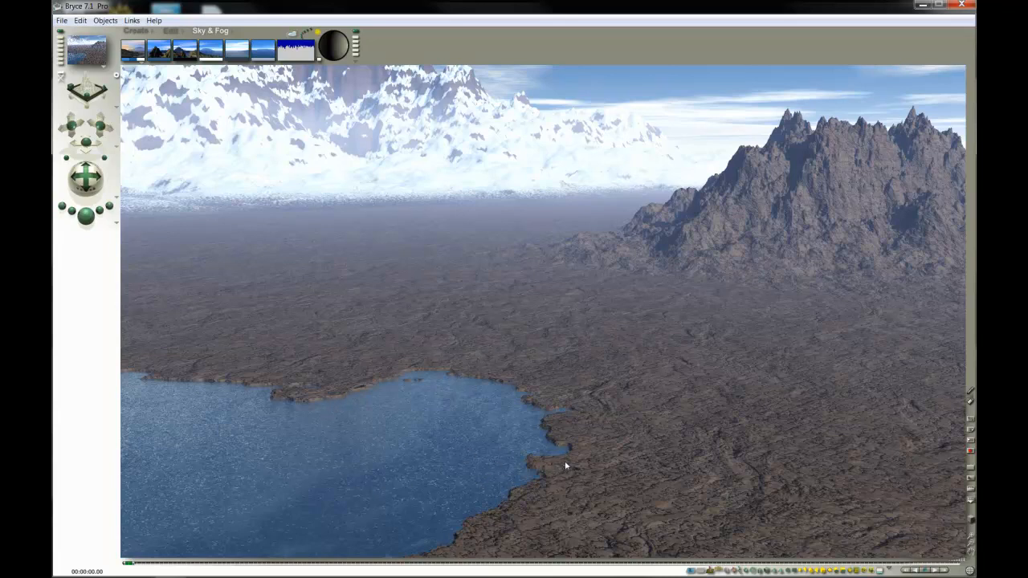
mouse_move(572, 426)
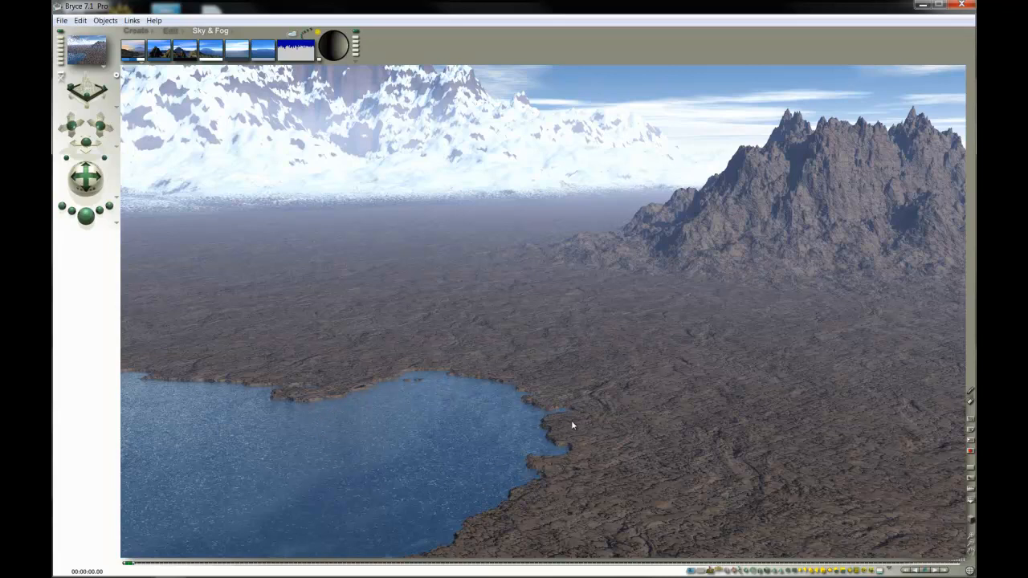
mouse_move(562, 424)
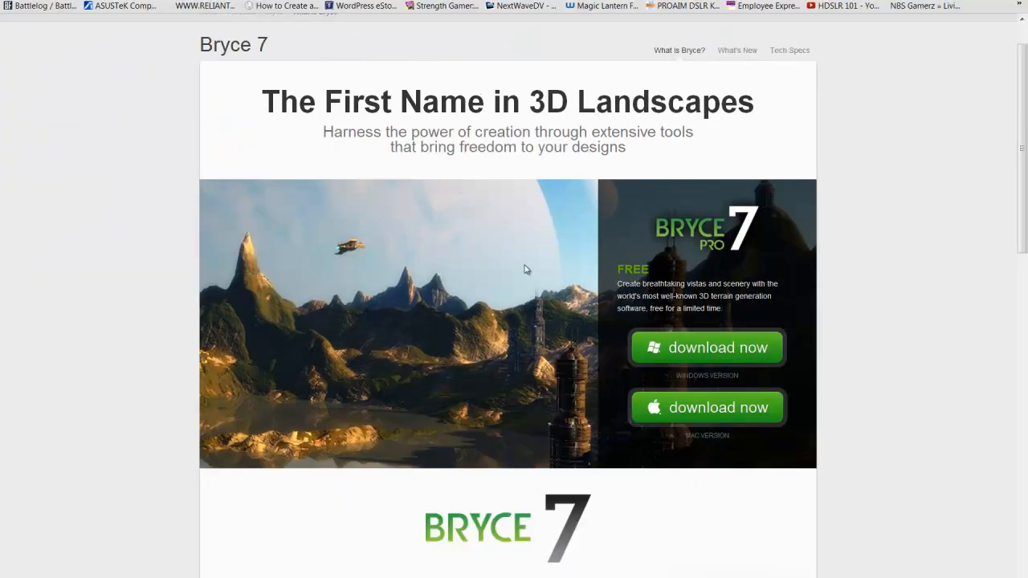
mouse_move(493, 385)
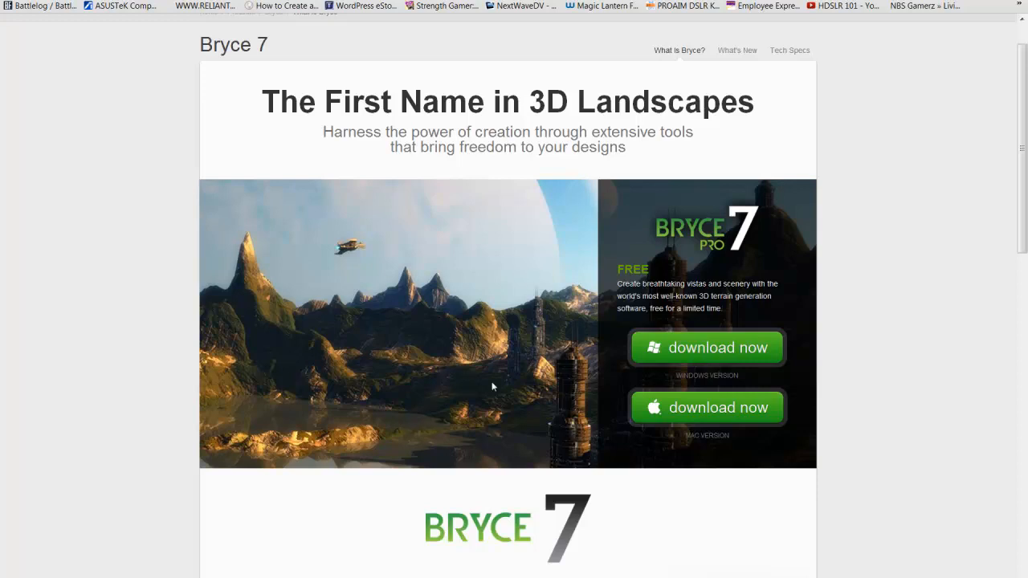
mouse_move(694, 351)
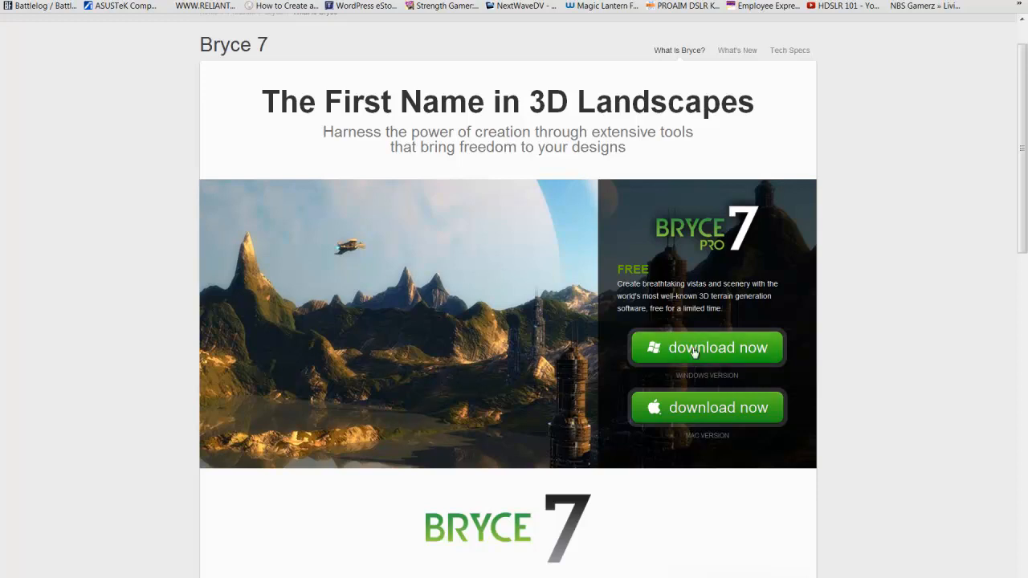
mouse_move(507, 355)
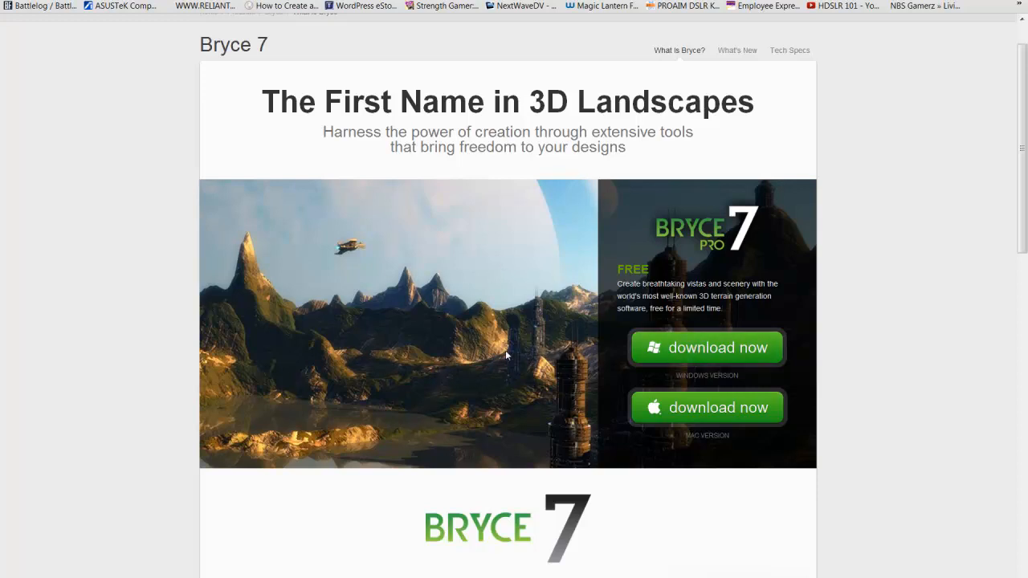
mouse_move(517, 366)
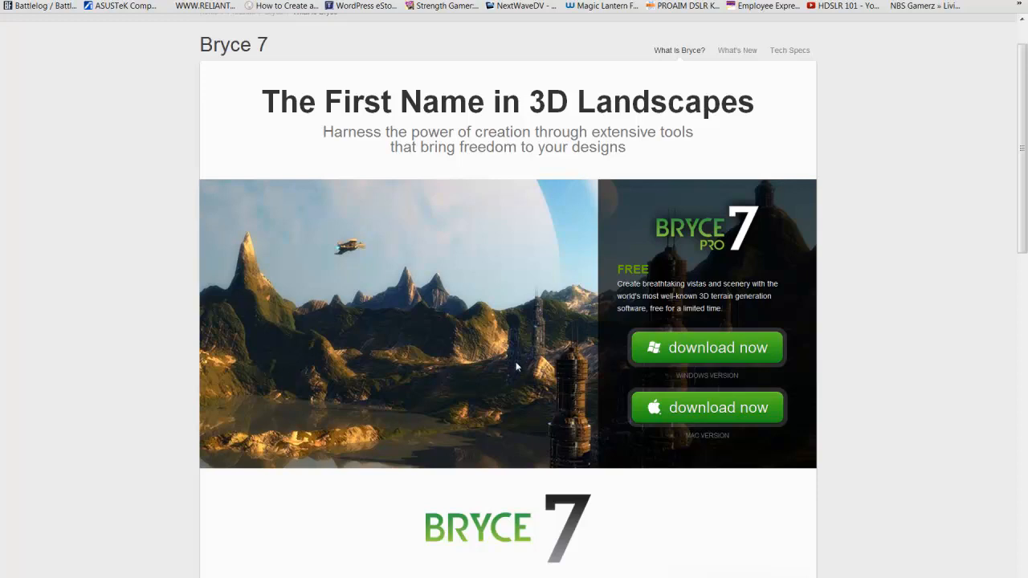
mouse_move(448, 322)
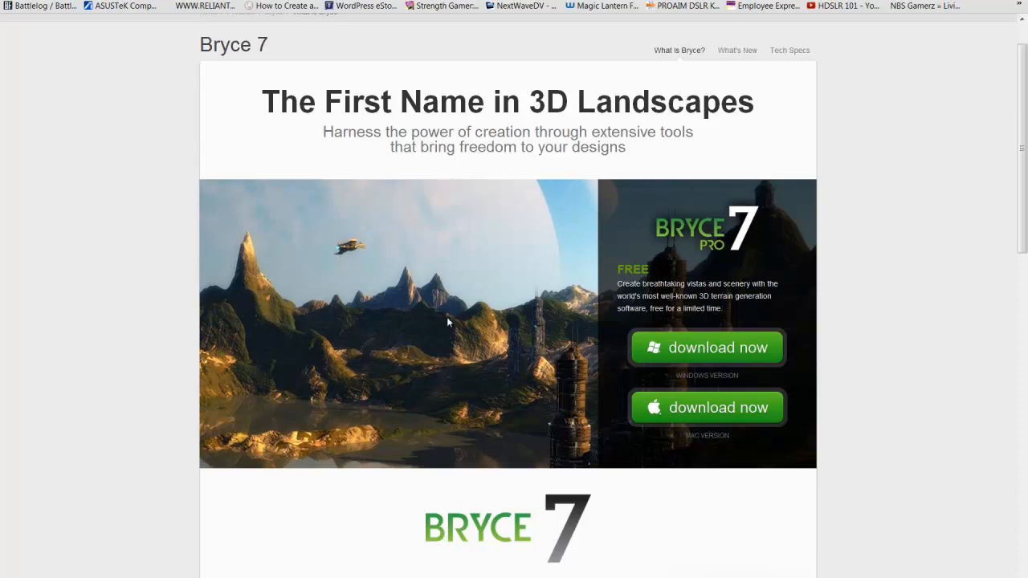
- Scroll over the rendered lake, plain and mountain landscape shown in Bryce
scroll(down, 3)
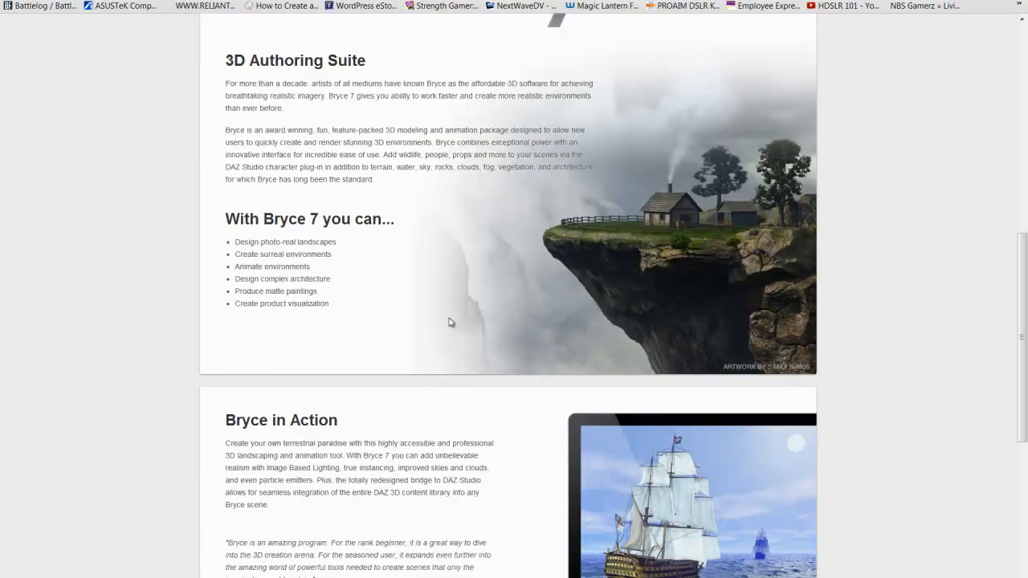
scroll(up, 3)
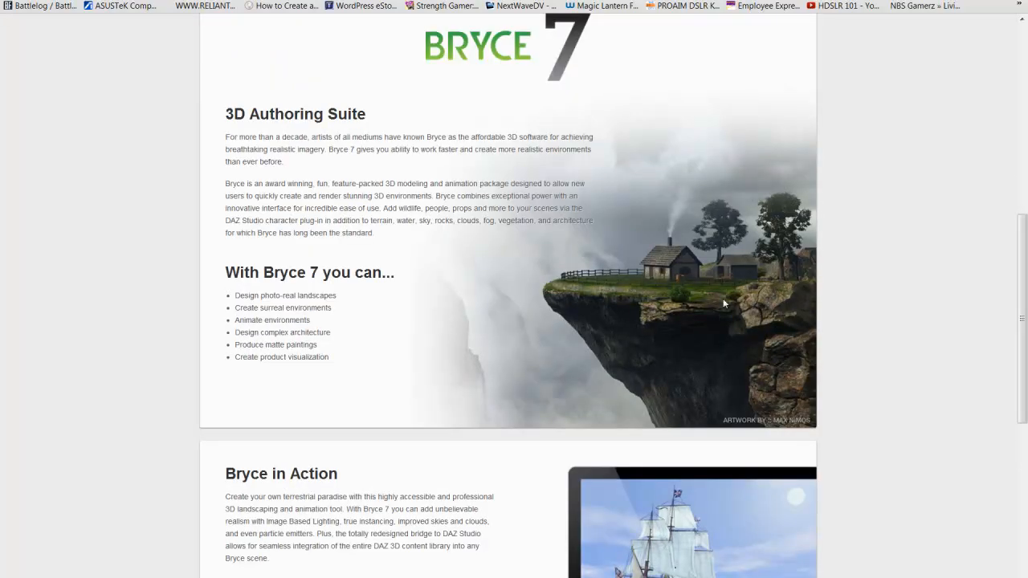
mouse_move(784, 337)
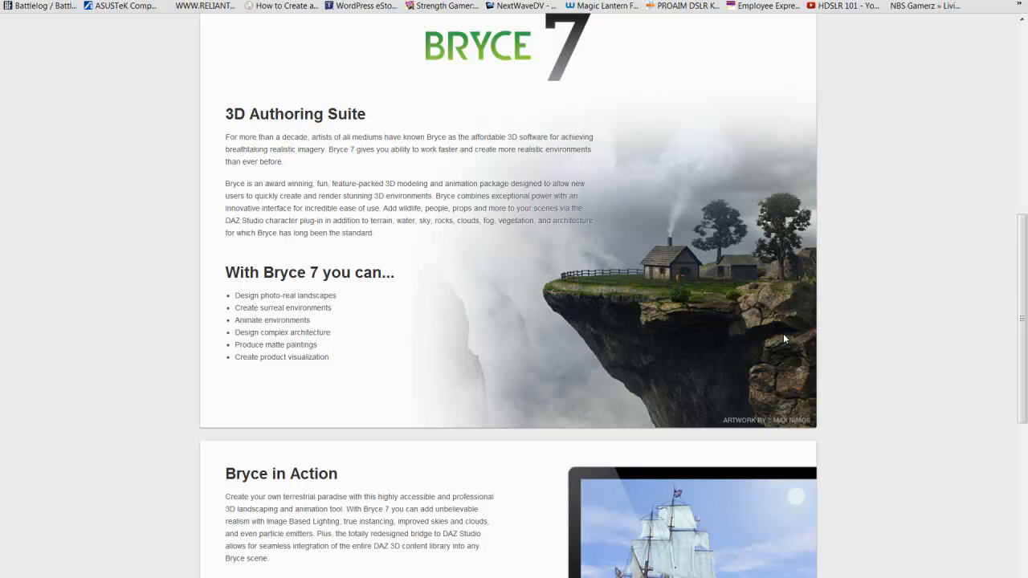
mouse_move(747, 323)
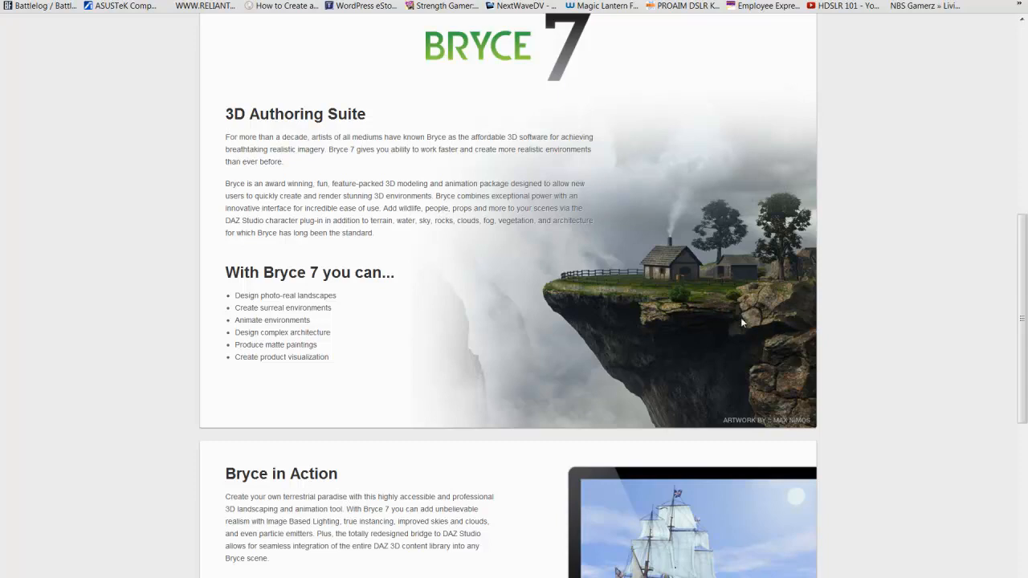
mouse_move(545, 283)
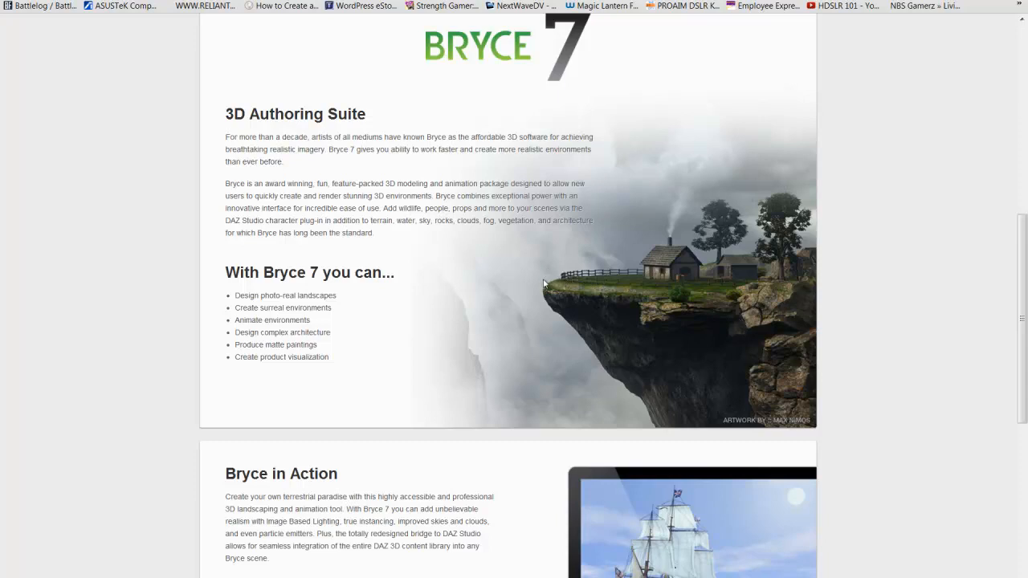
scroll(down, 3)
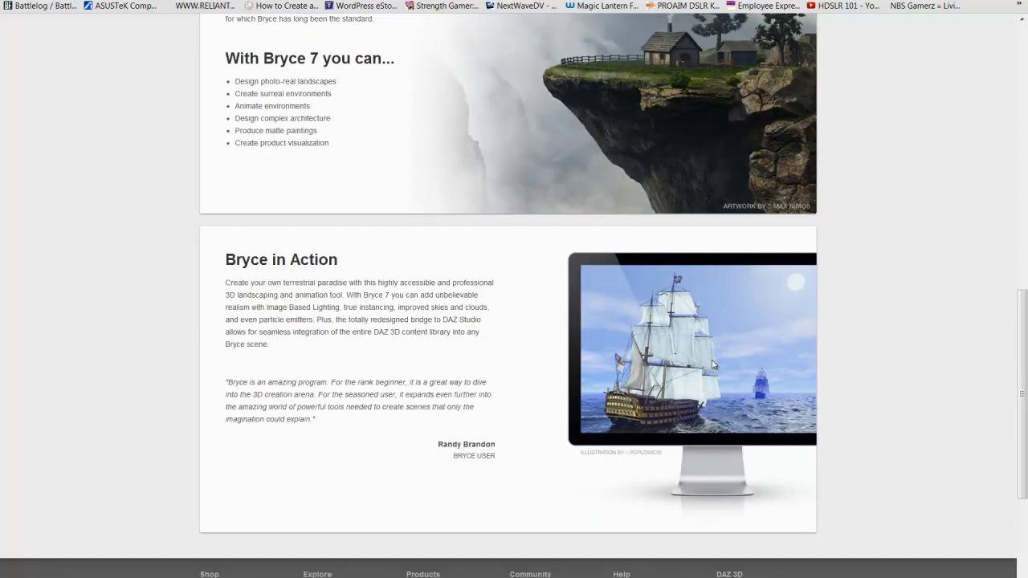
scroll(up, 3)
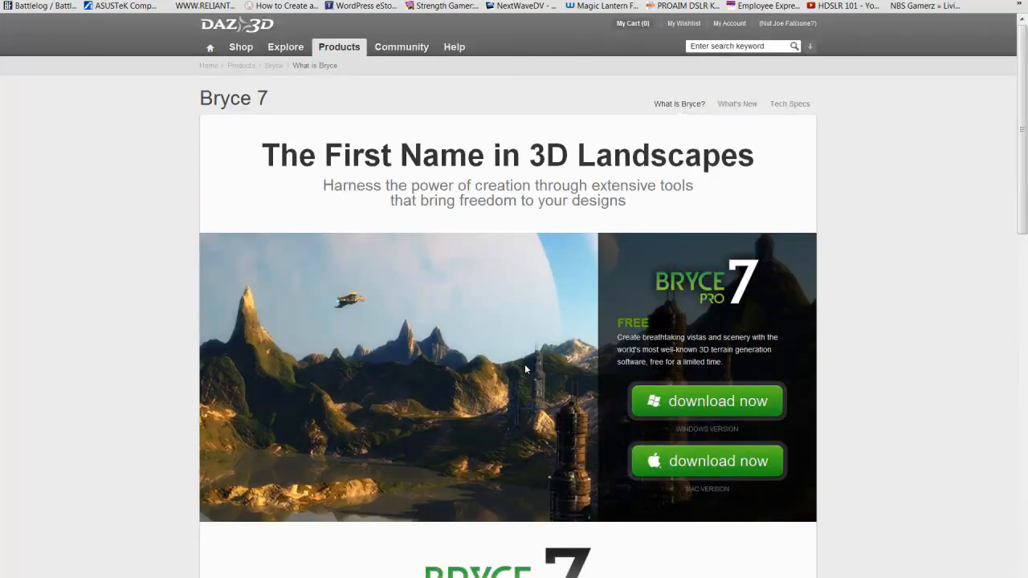
mouse_move(518, 360)
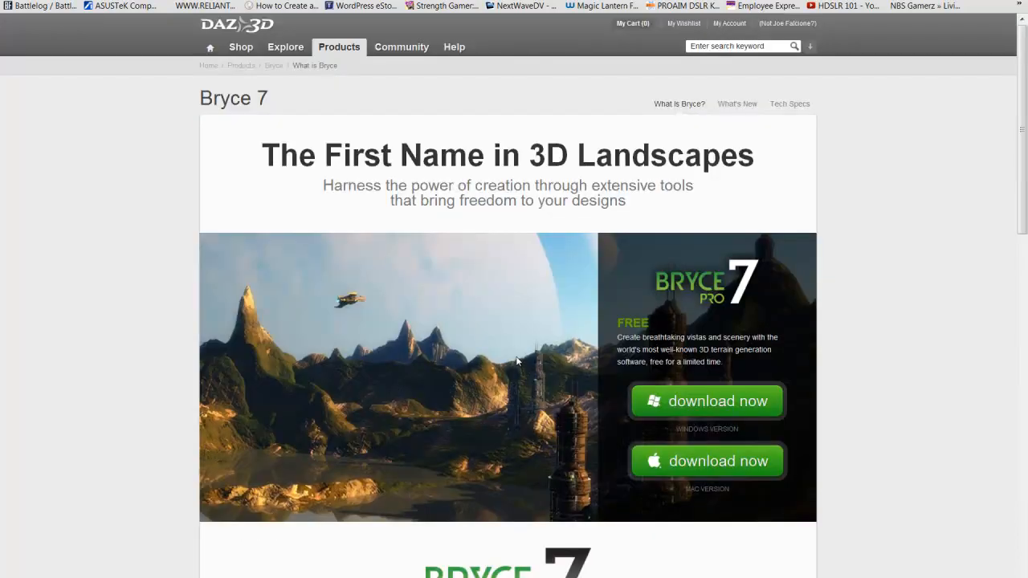
mouse_move(183, 135)
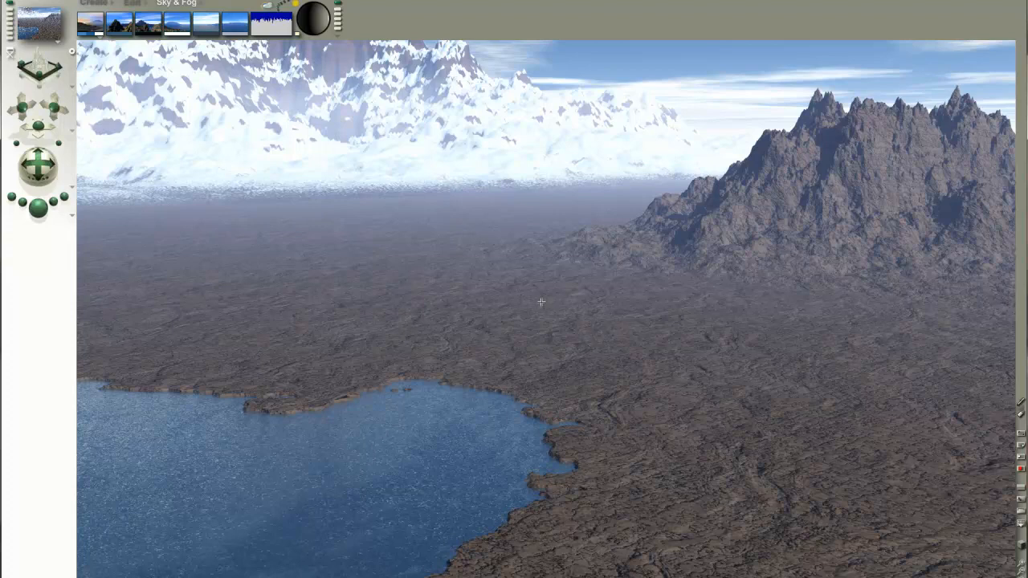
mouse_move(154, 405)
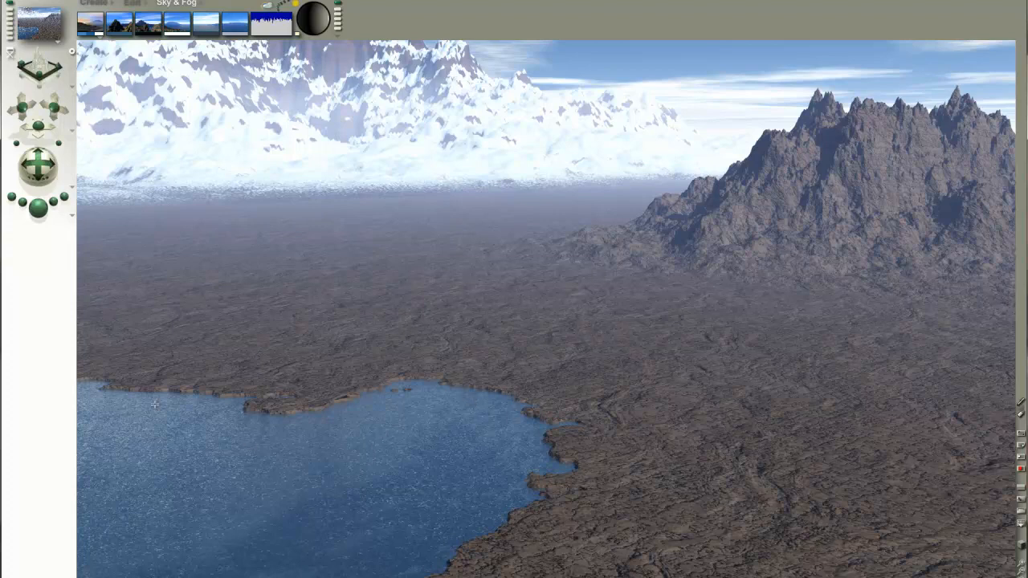
mouse_move(591, 297)
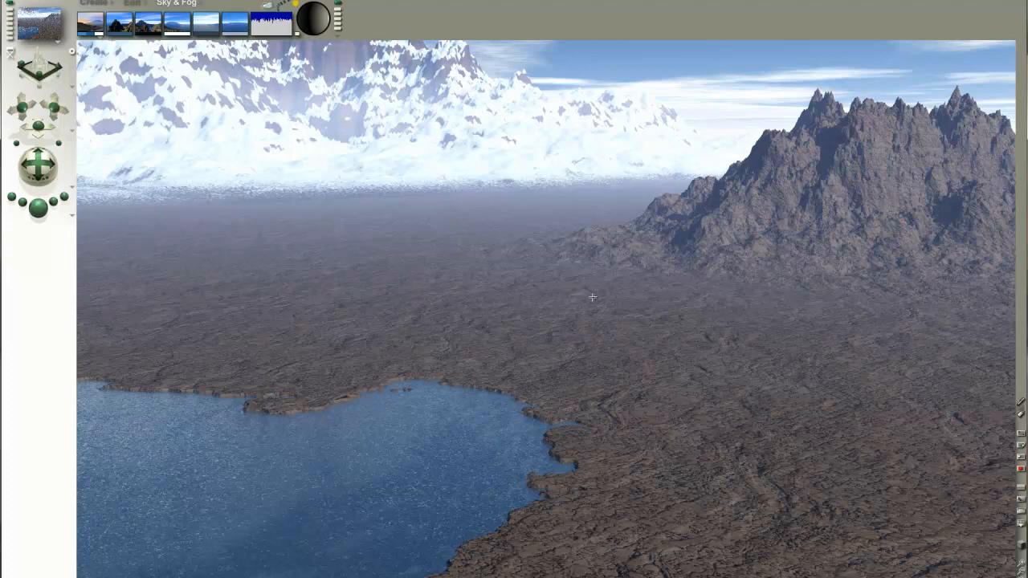
mouse_move(581, 292)
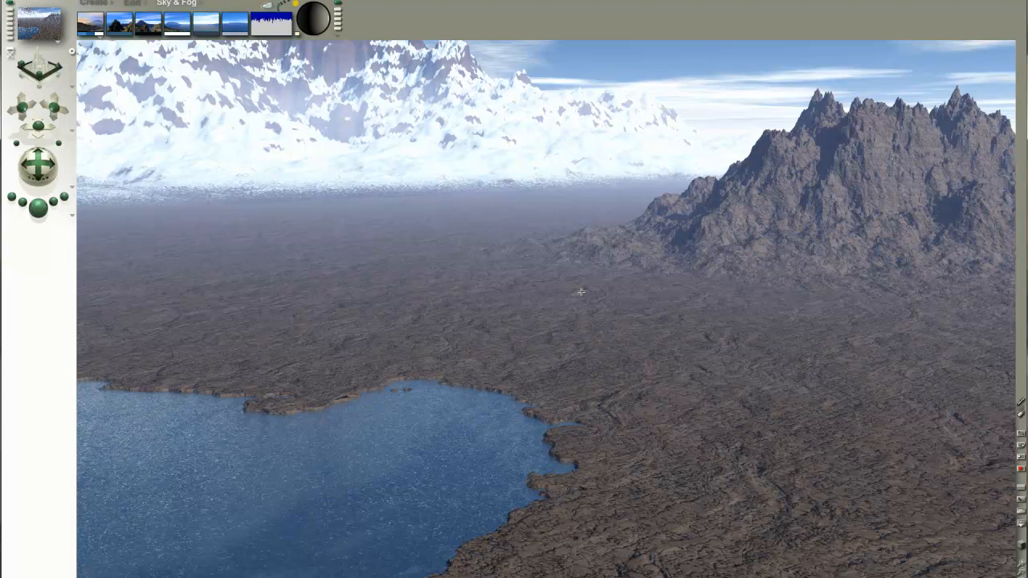
mouse_move(559, 297)
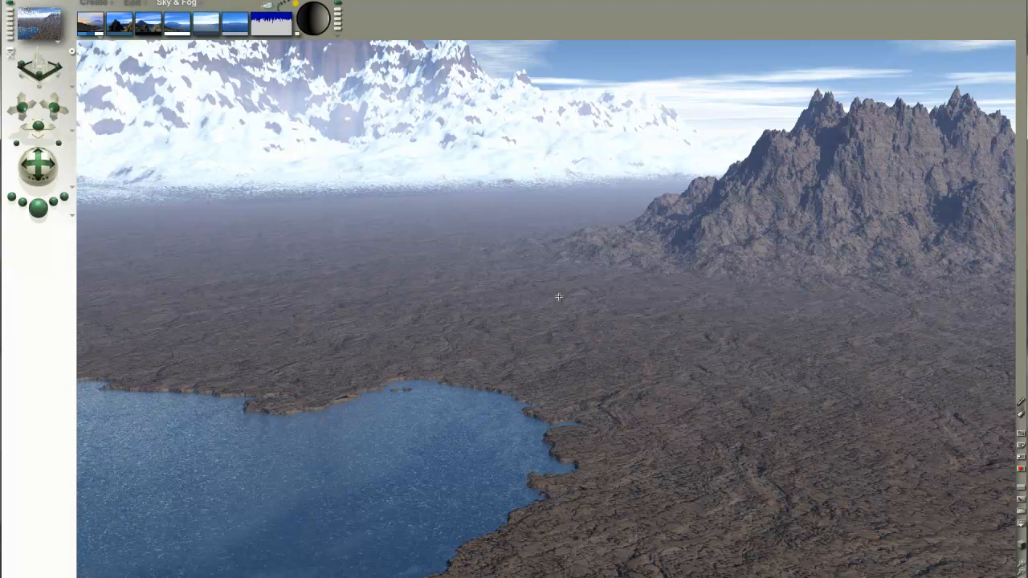
mouse_move(560, 309)
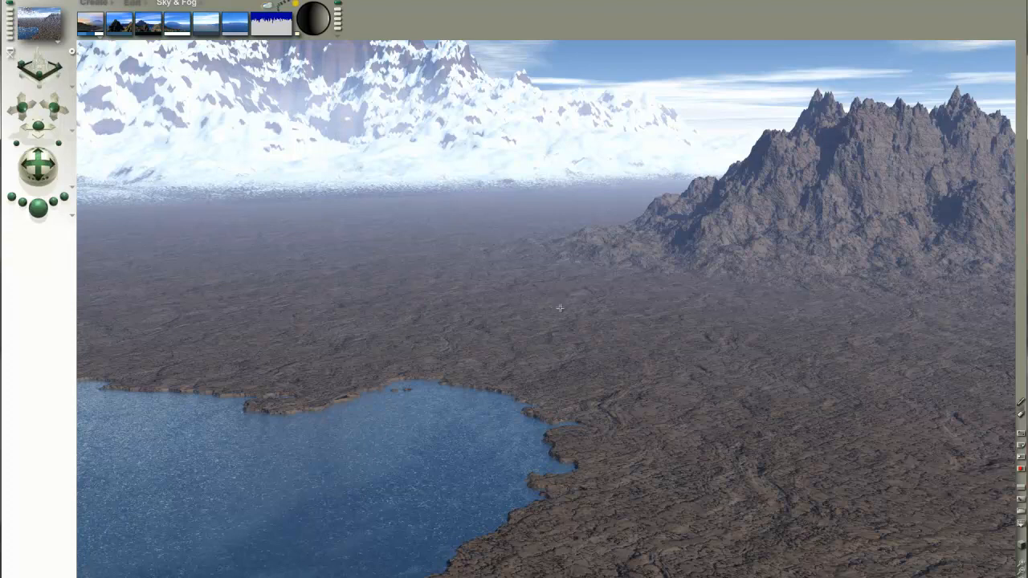
mouse_move(68, 293)
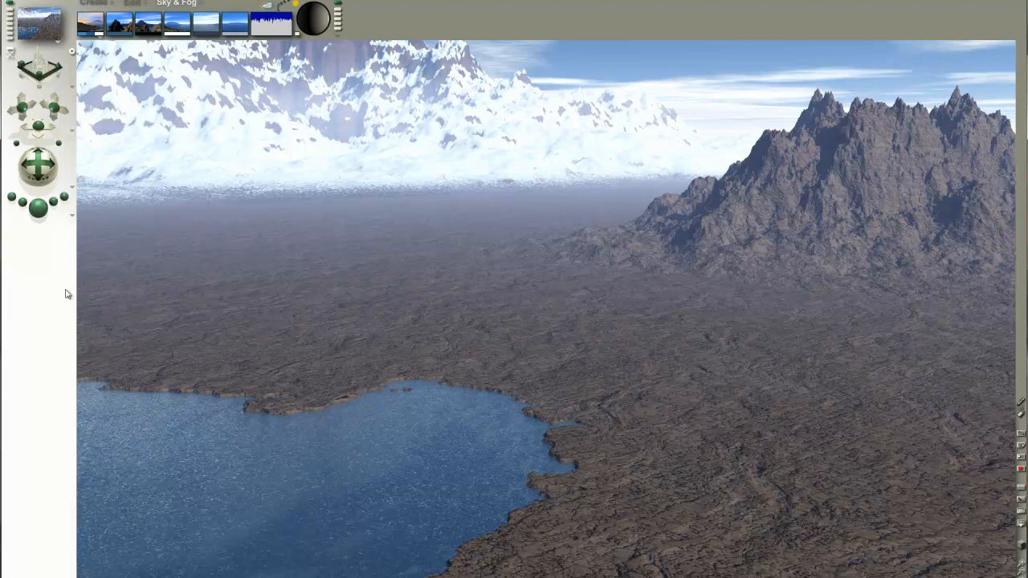
mouse_move(553, 280)
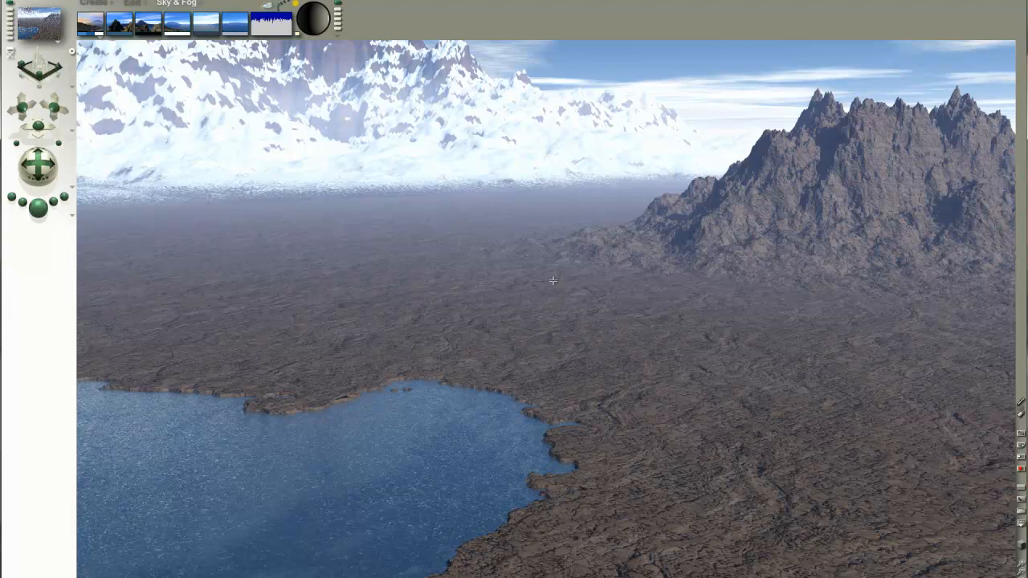
mouse_move(135, 39)
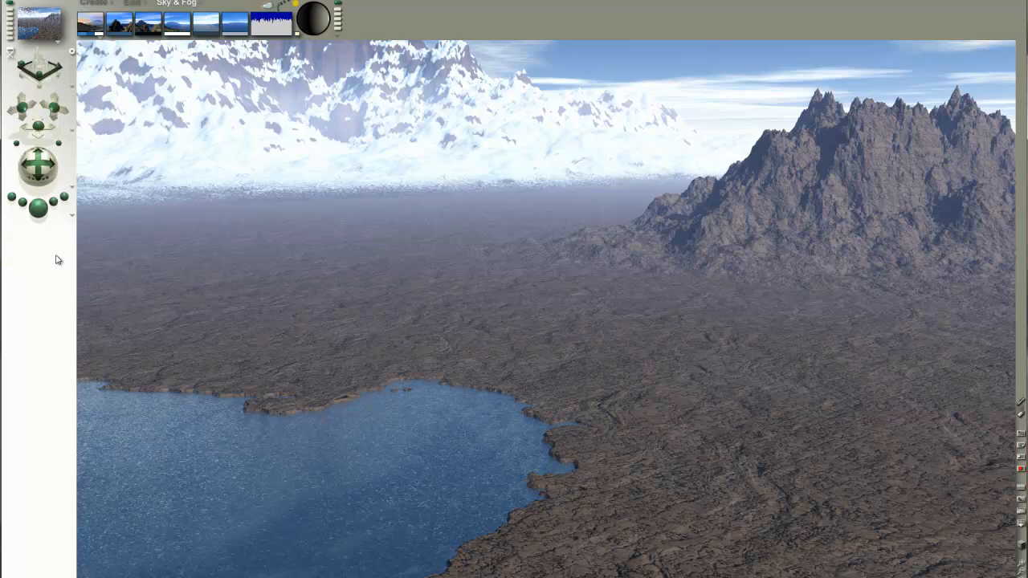
mouse_move(41, 279)
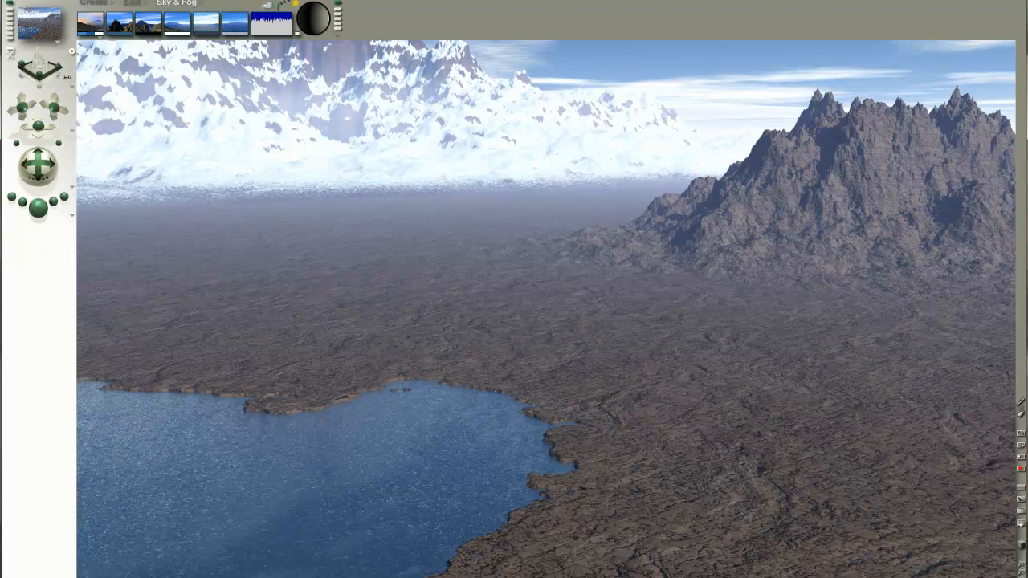
- Create a new document via File > New Document and accept the Document Setup render resolution
click(32, 3)
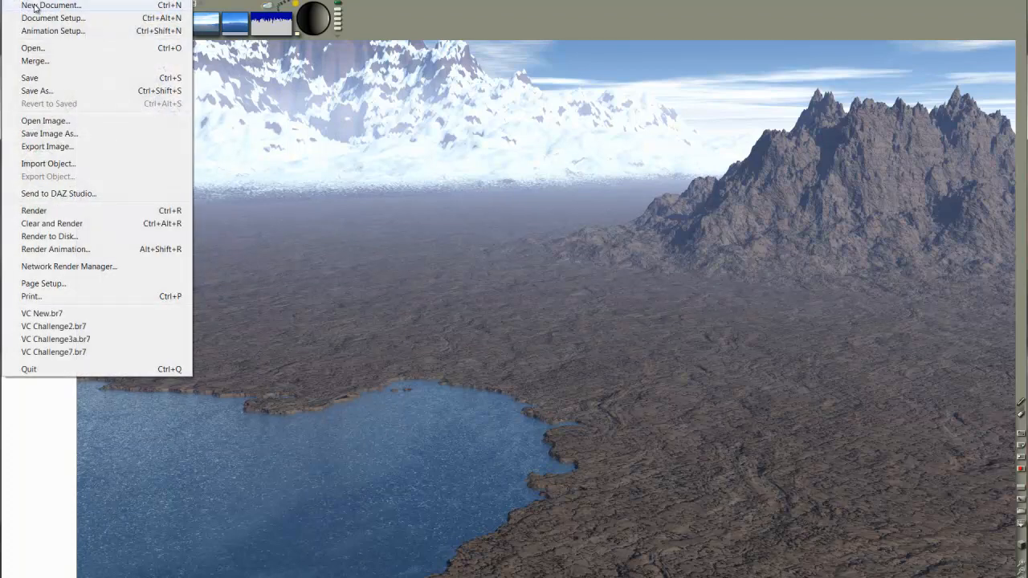
click(51, 17)
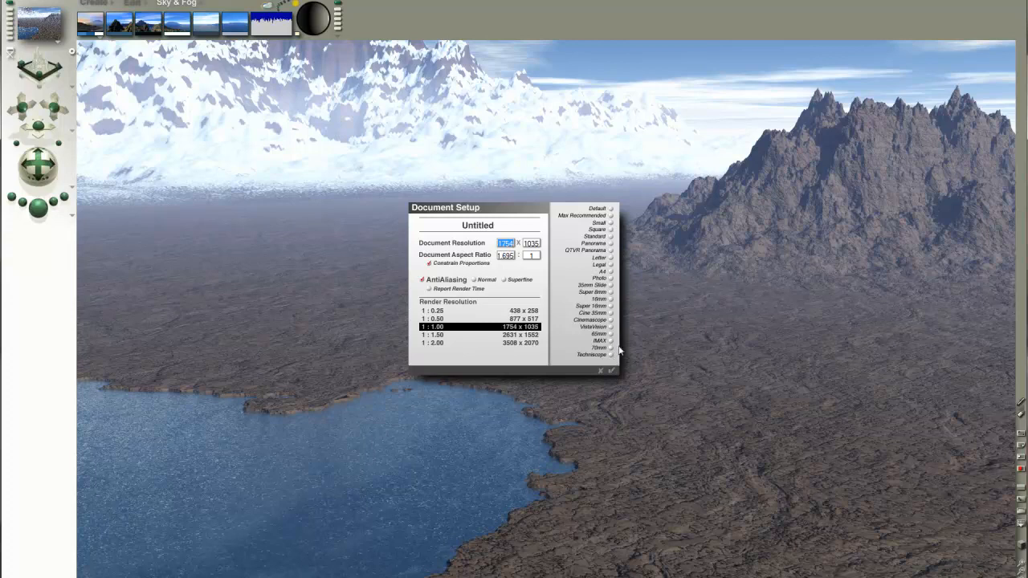
mouse_move(491, 321)
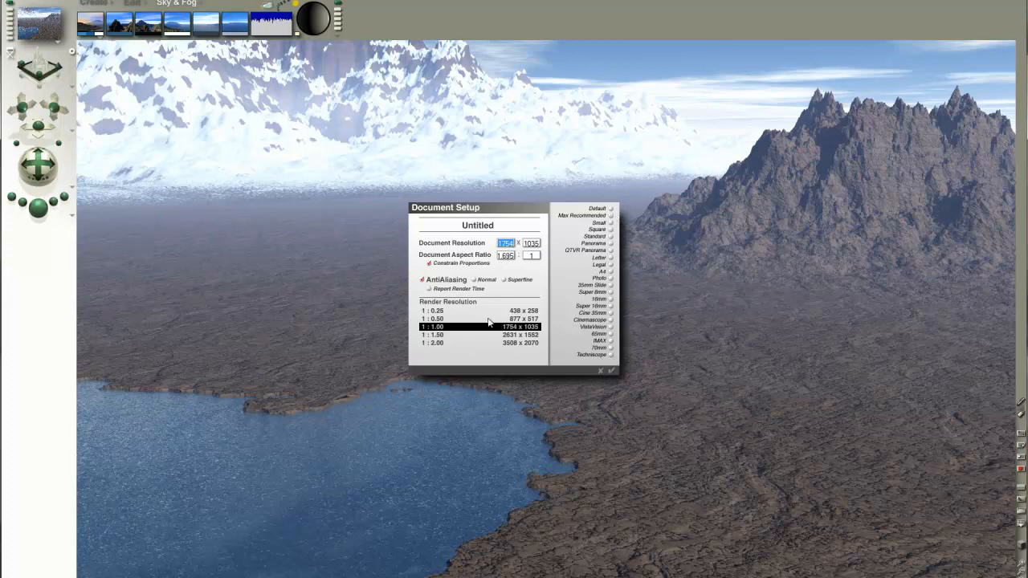
click(609, 371)
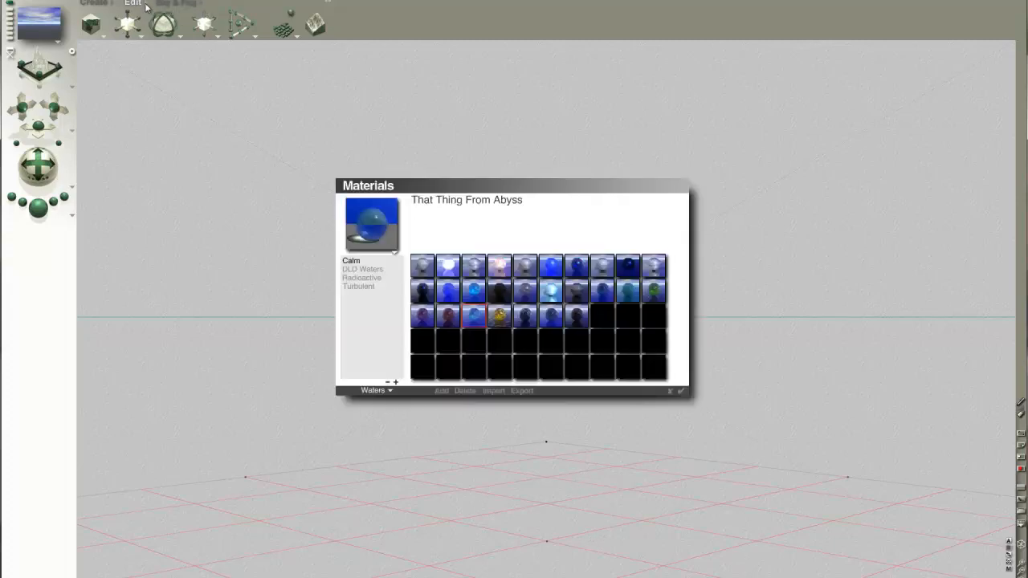
- Apply the Terrains > Plains > Cracked Mud material to the ground plane
click(376, 390)
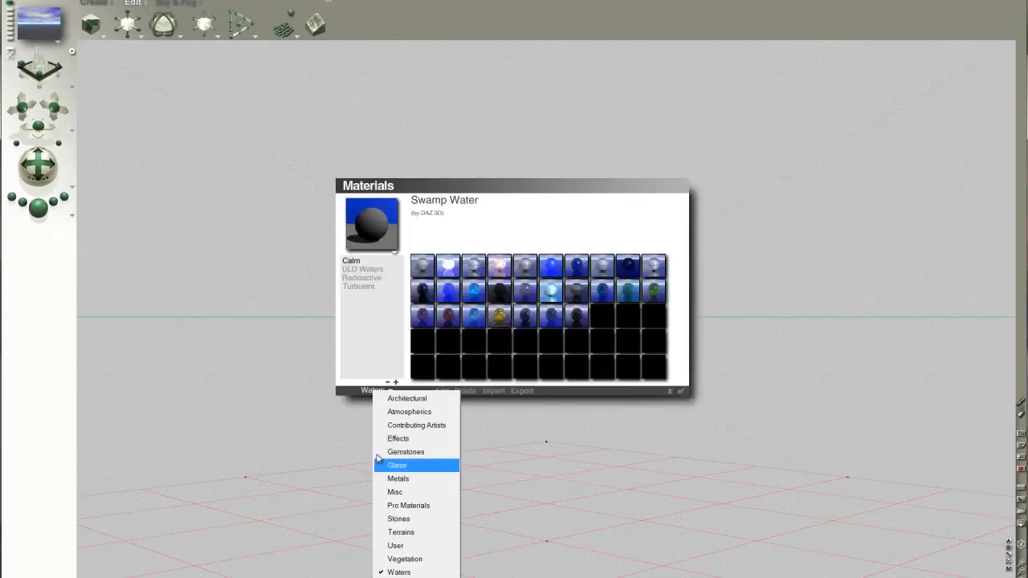
click(402, 532)
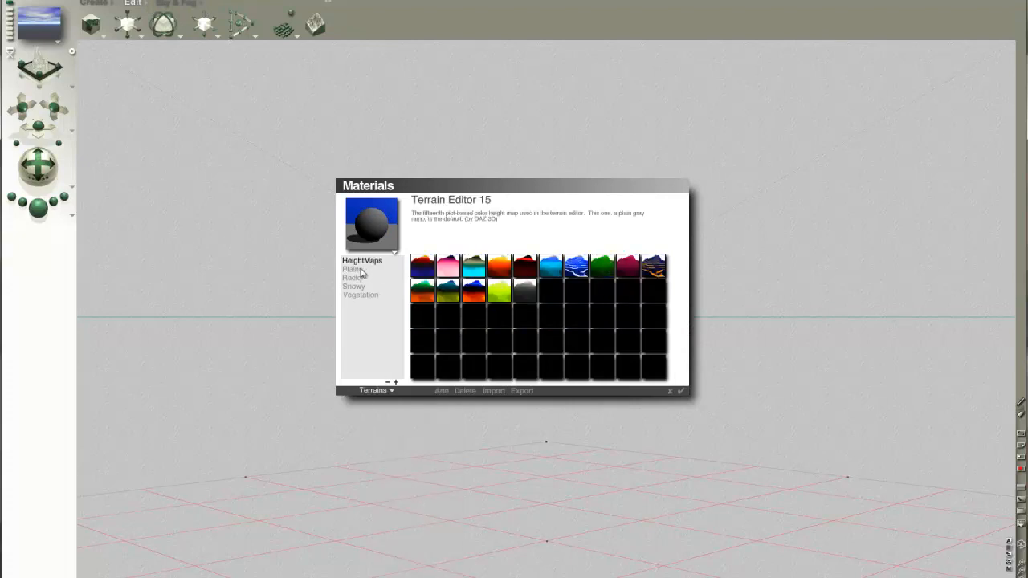
click(352, 270)
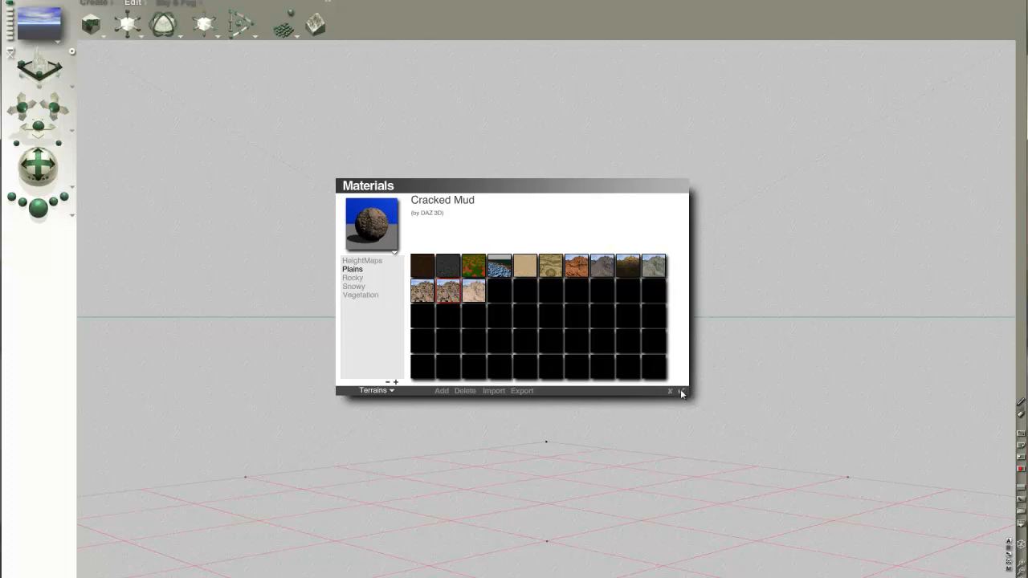
click(670, 392)
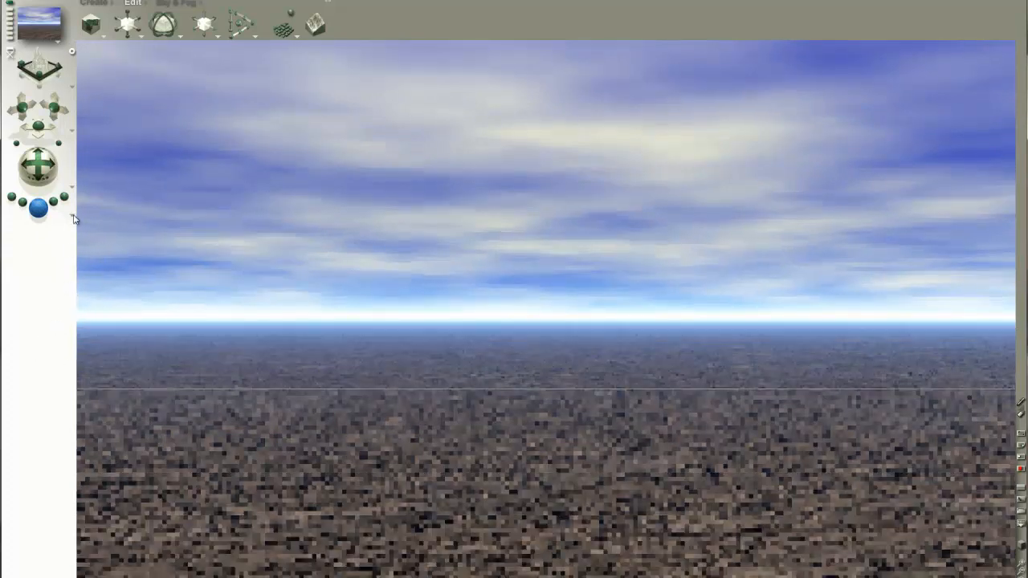
- Render the cracked-mud plain under the cloudy sky, then go back to wireframe
click(39, 206)
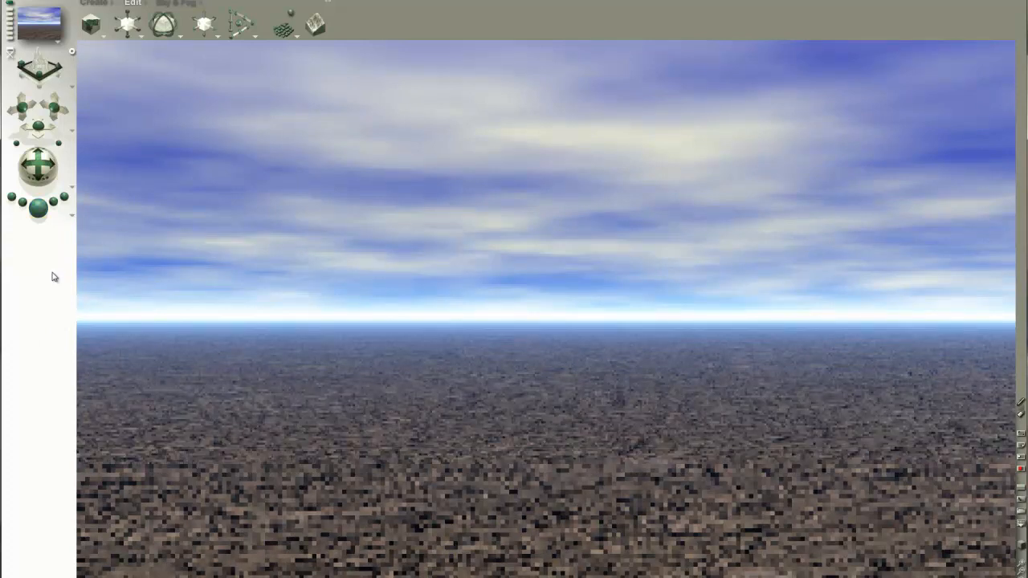
mouse_move(74, 219)
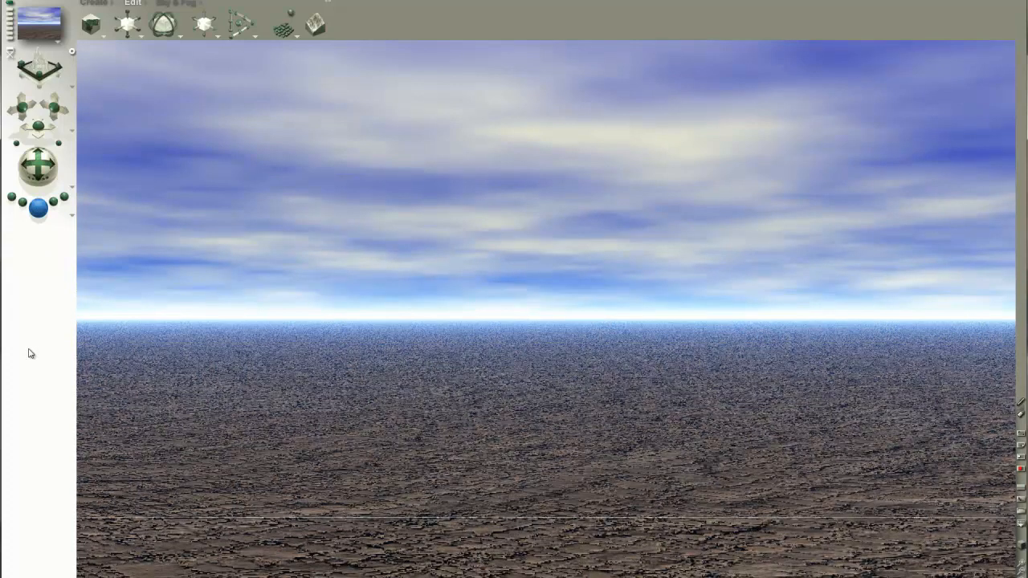
click(39, 206)
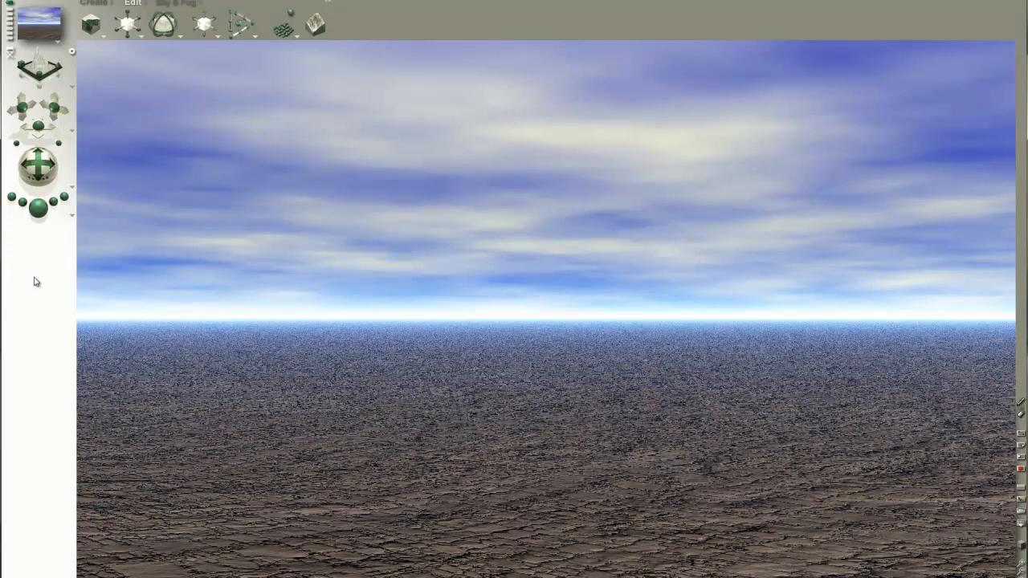
mouse_move(128, 24)
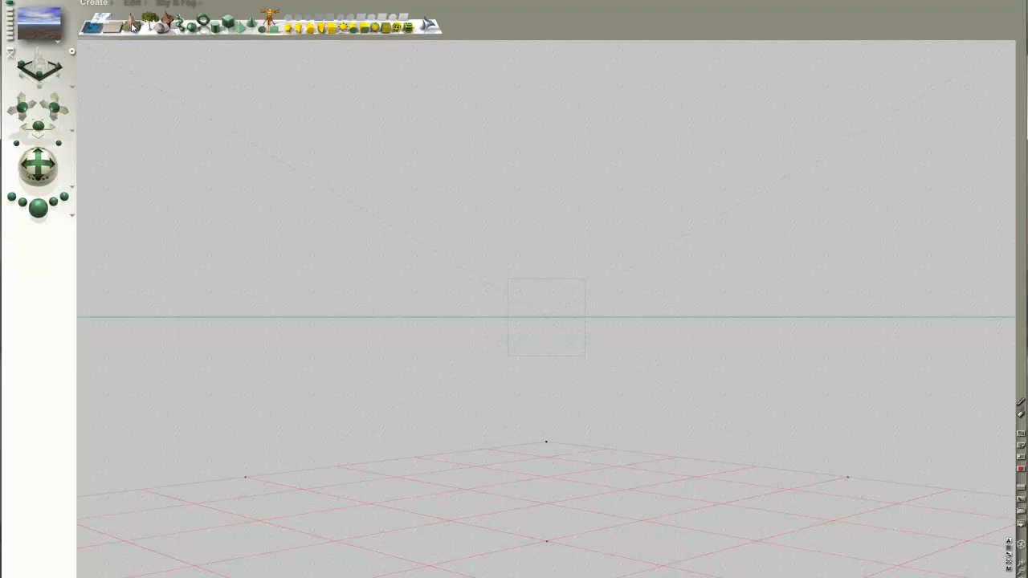
- Add a mountain terrain from the Create palette and scale it up
click(133, 24)
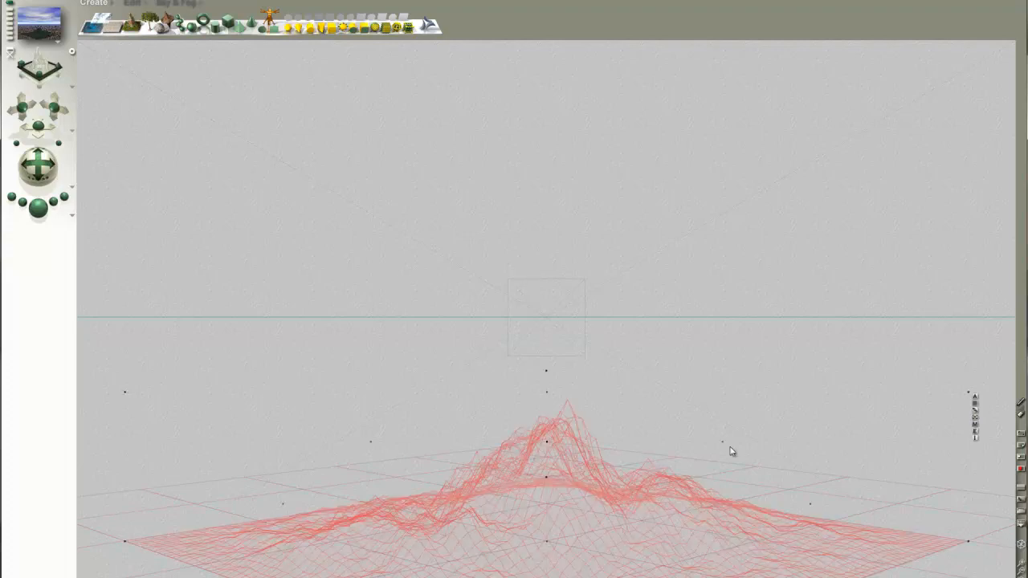
mouse_move(977, 398)
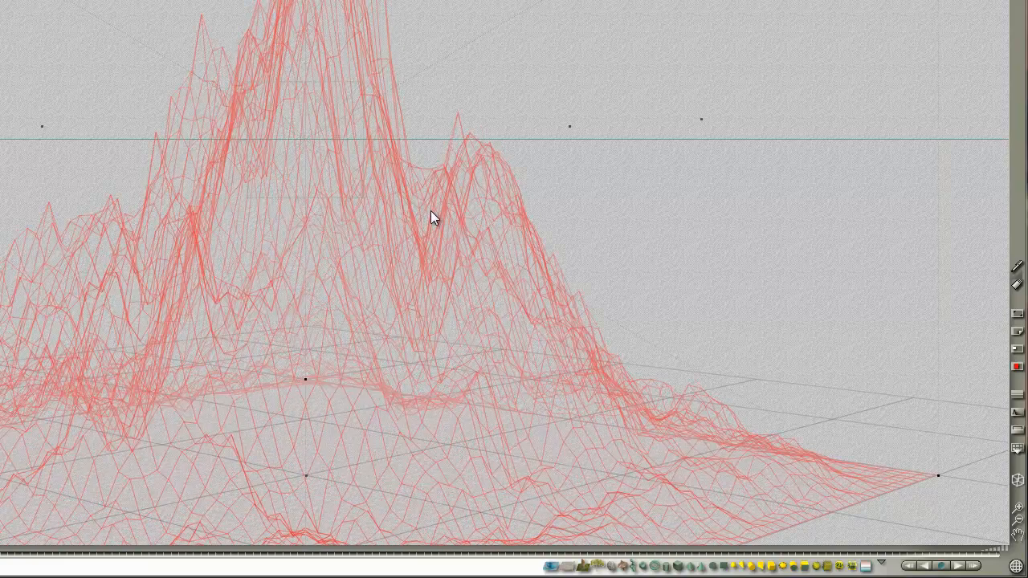
mouse_move(428, 24)
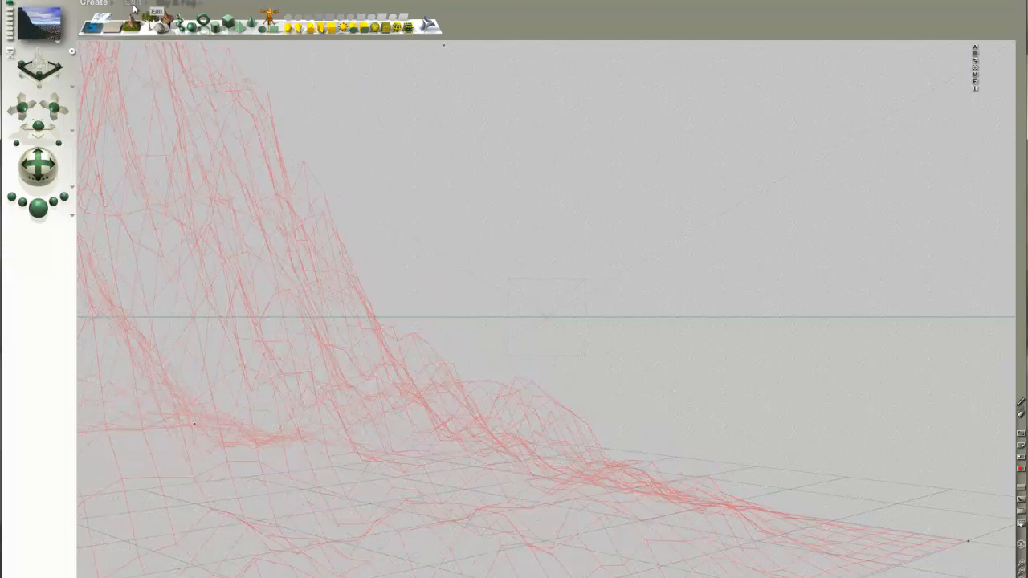
click(132, 3)
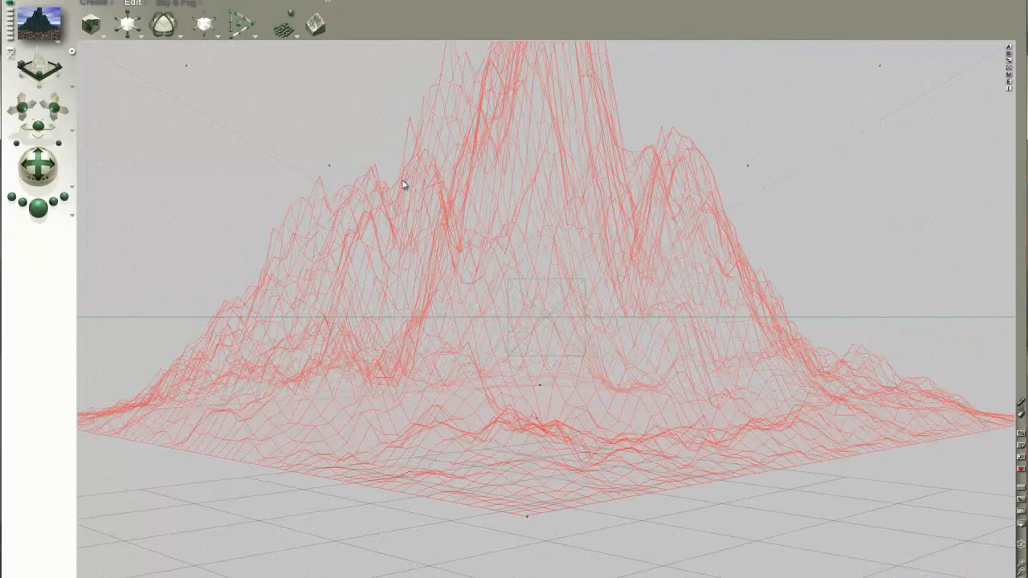
mouse_move(674, 395)
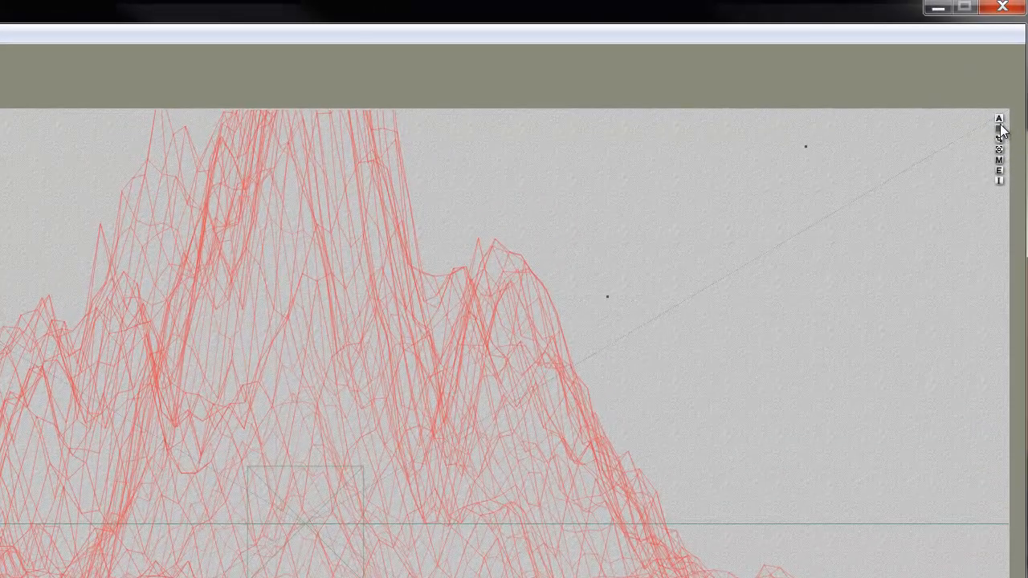
- Reposition the camera so the mountain terrain fills the view
click(1000, 119)
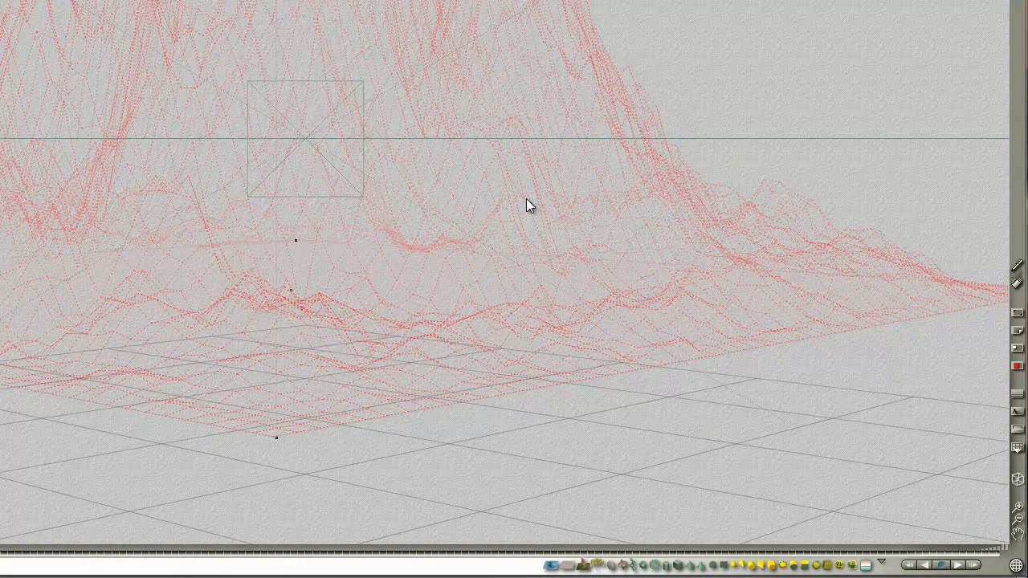
mouse_move(652, 431)
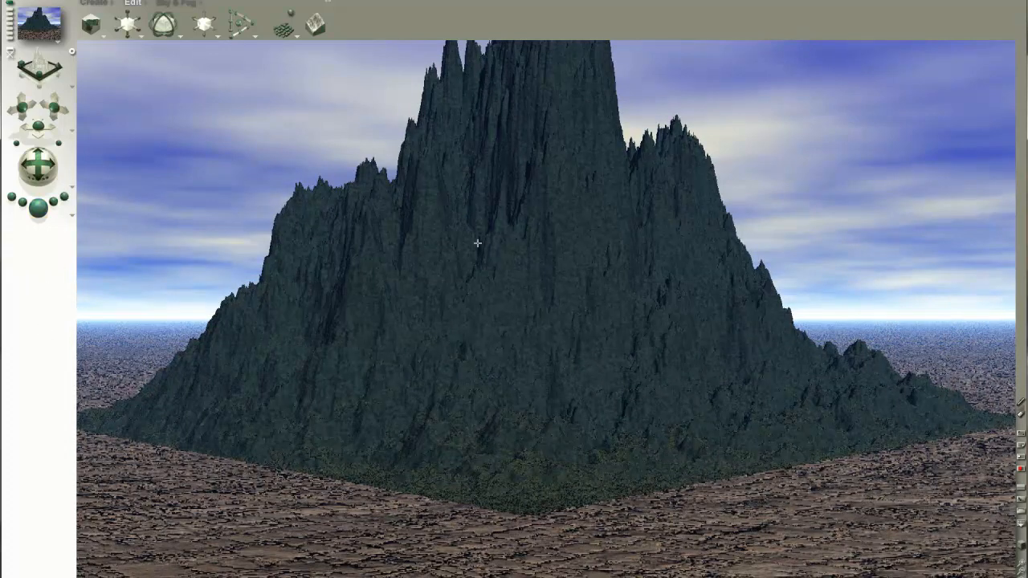
mouse_move(517, 302)
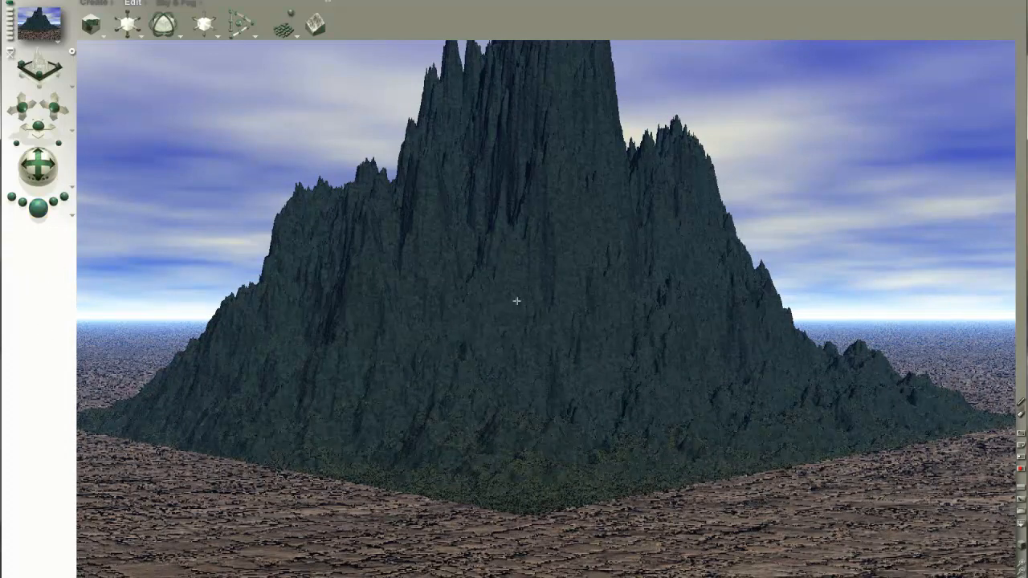
mouse_move(112, 135)
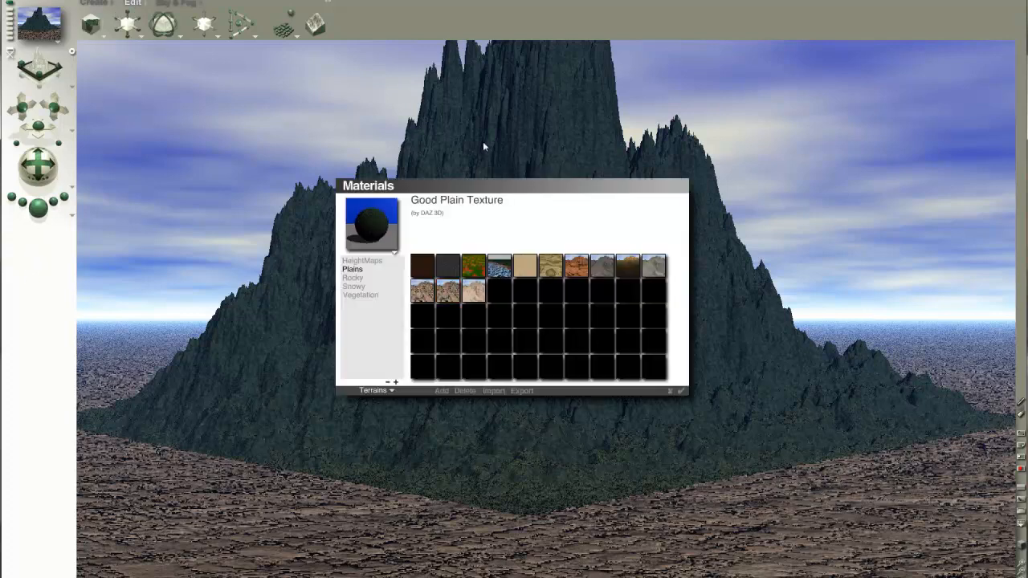
- Apply the chosen Plains stone material to the mountain and render it
click(446, 291)
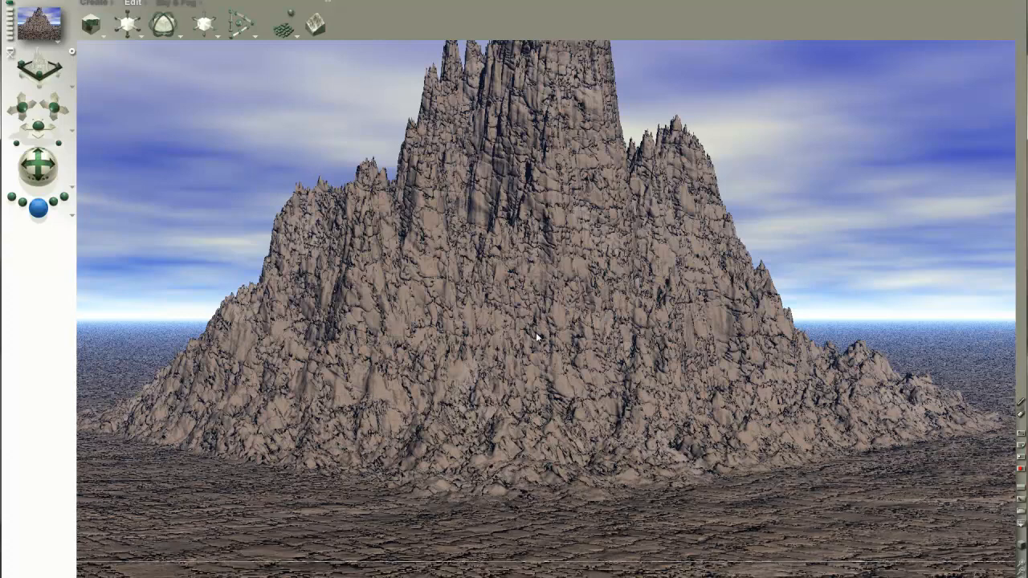
click(38, 207)
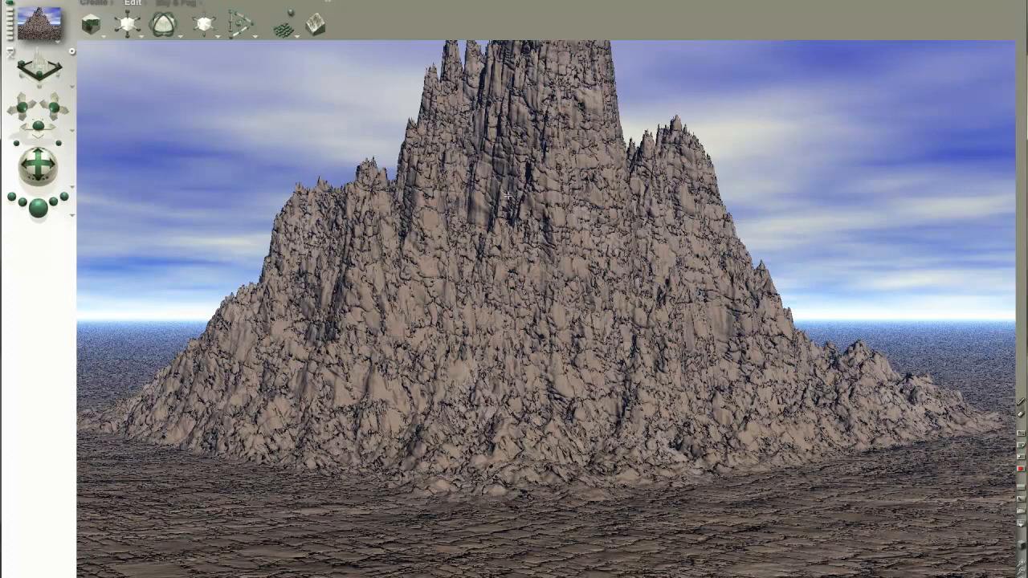
mouse_move(90, 260)
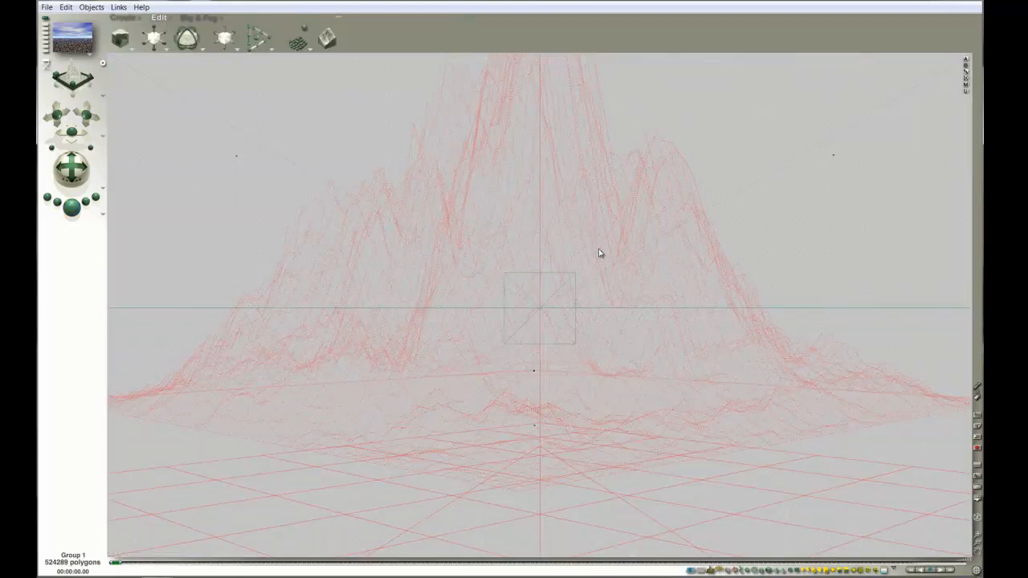
mouse_move(527, 199)
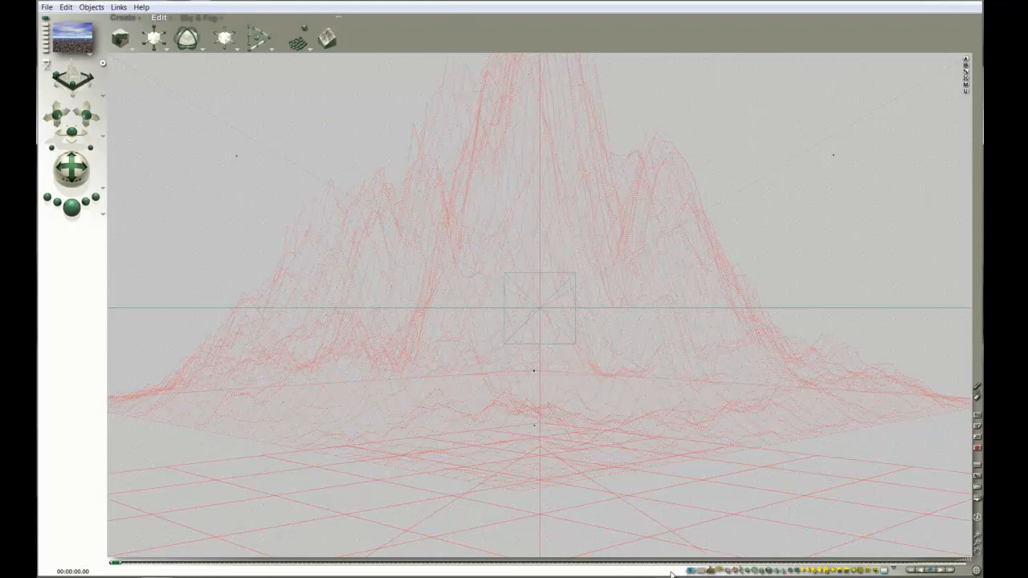
mouse_move(710, 570)
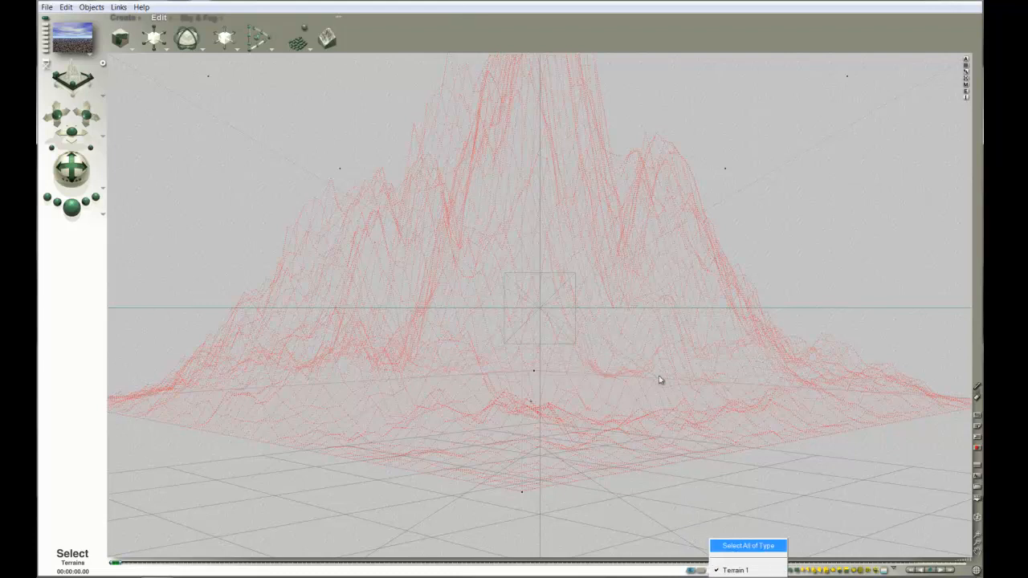
click(749, 546)
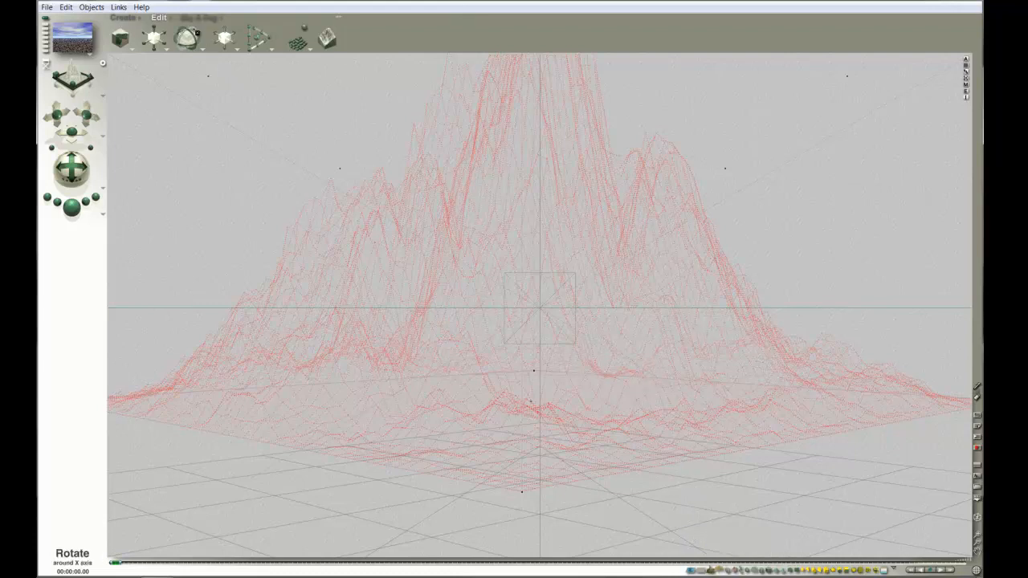
mouse_move(189, 36)
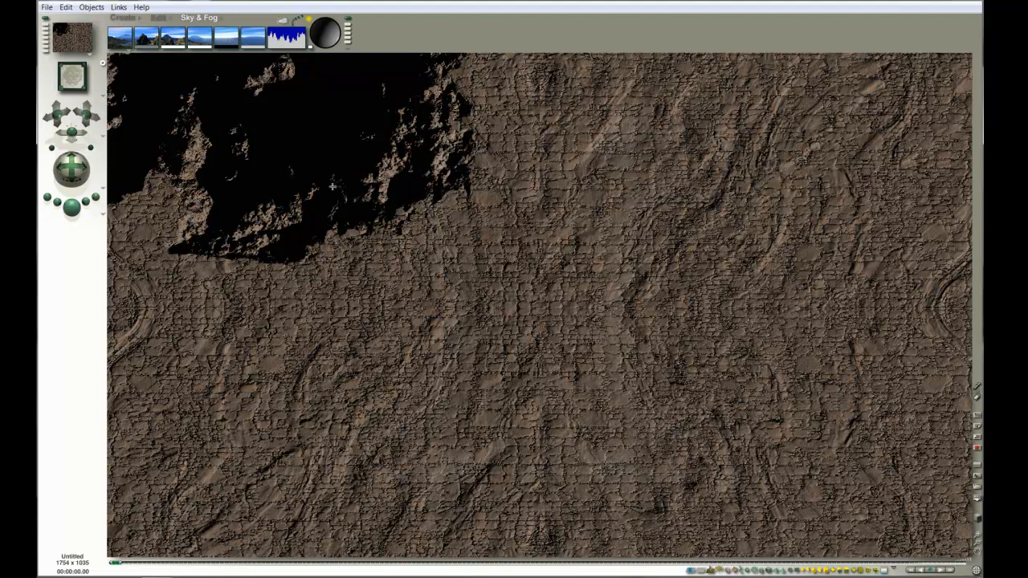
mouse_move(398, 188)
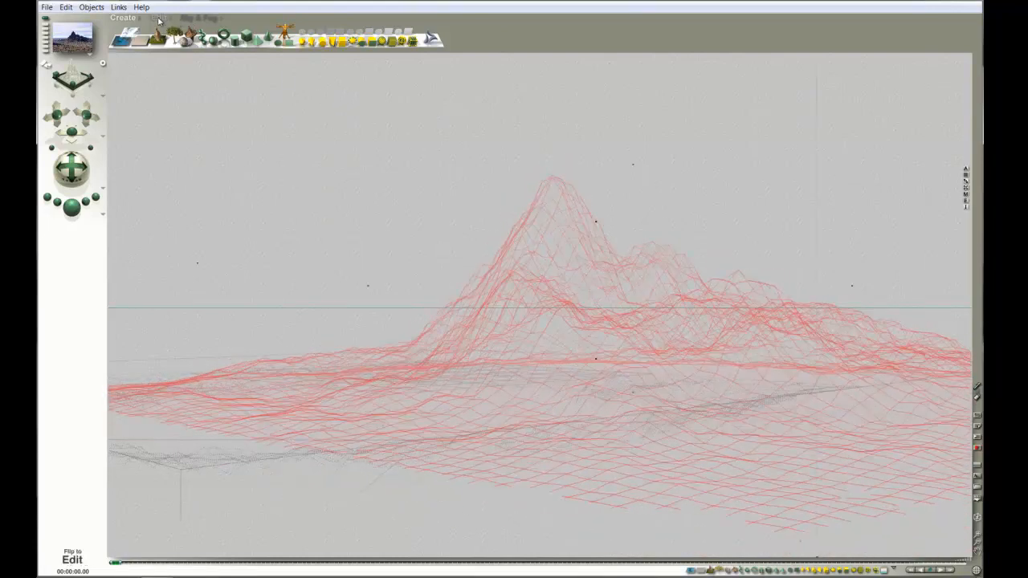
- Render the relocated mountain and crater plain, then add a new terrain, Terrain 3
click(157, 18)
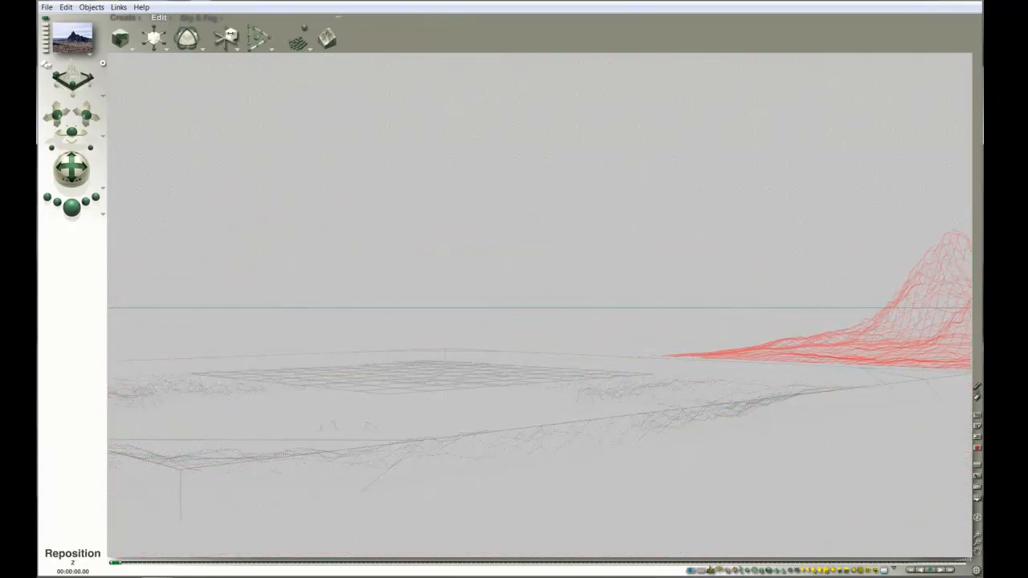
click(154, 39)
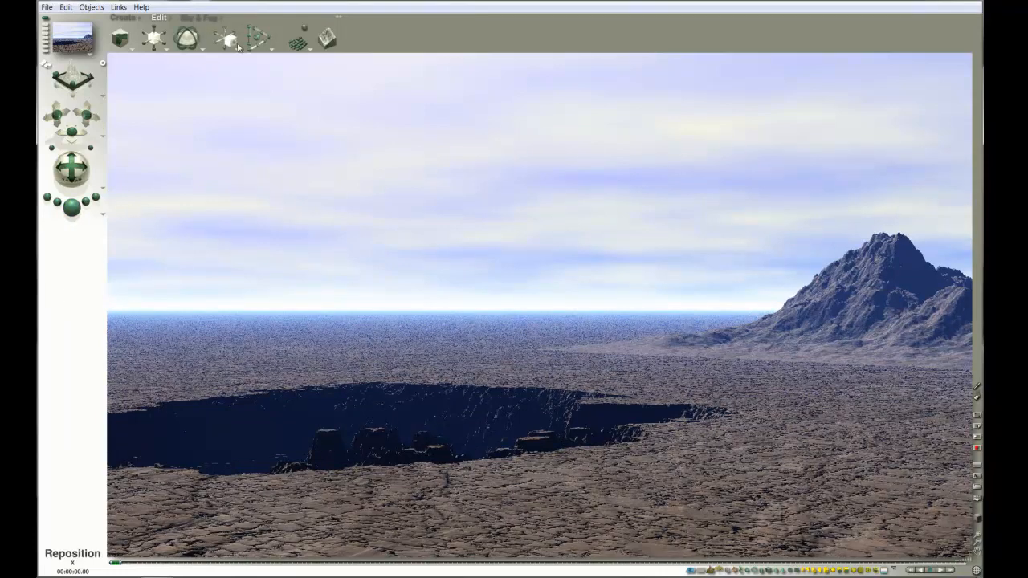
click(225, 39)
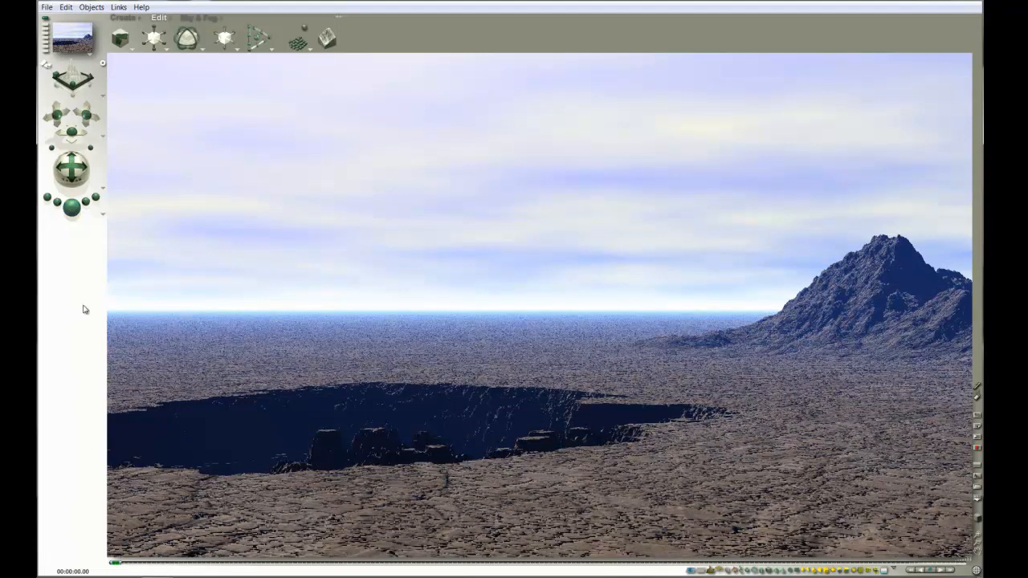
click(122, 17)
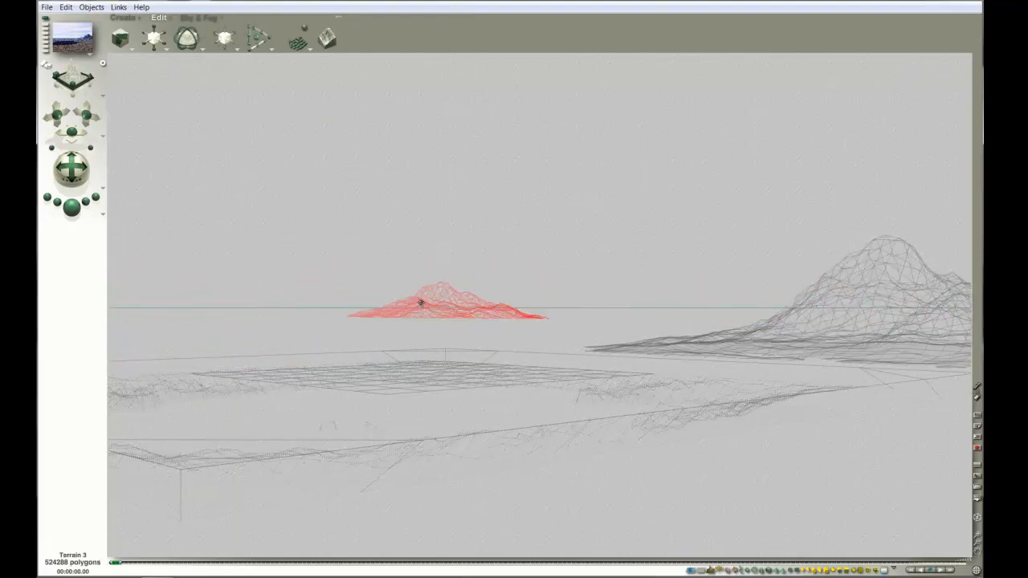
- Drag Terrain 3 toward the left horizon of the scene
drag(421, 304, 263, 302)
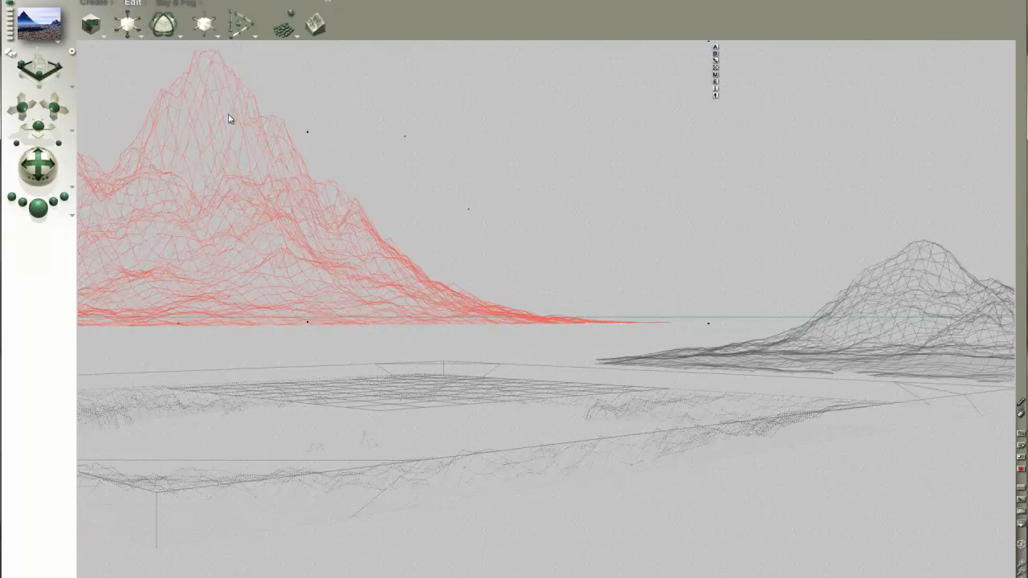
mouse_move(697, 62)
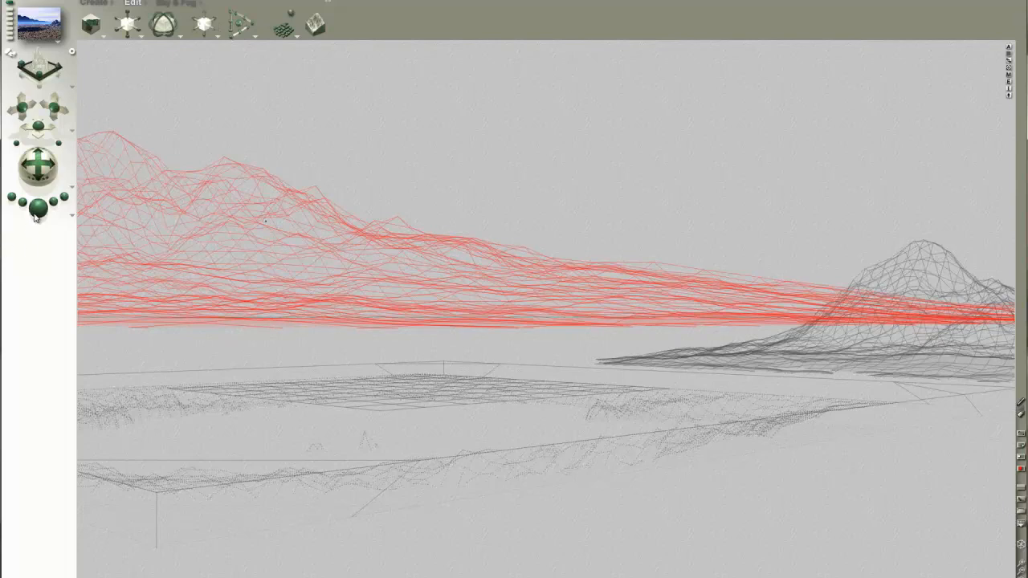
click(39, 206)
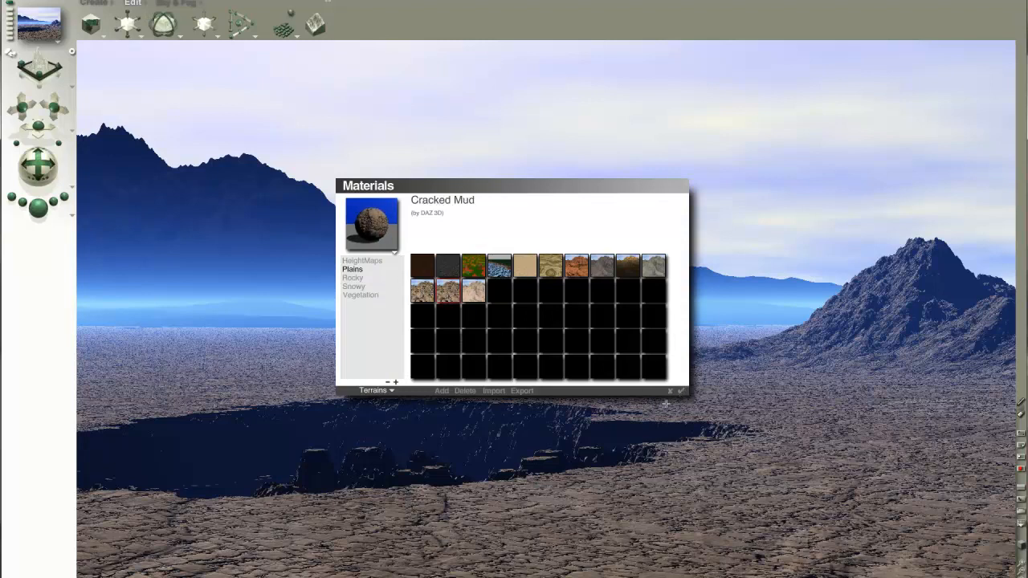
mouse_move(35, 223)
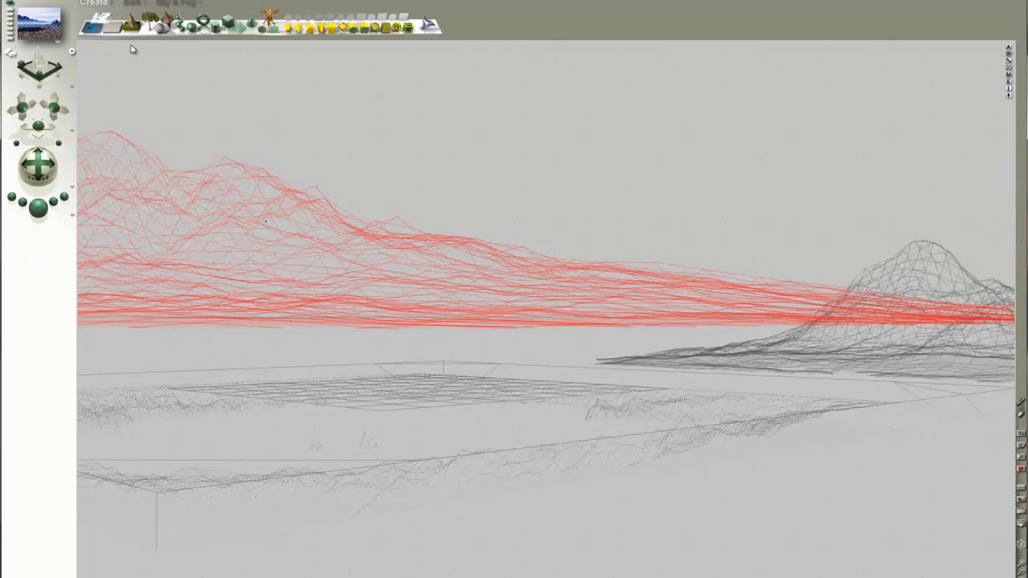
mouse_move(94, 25)
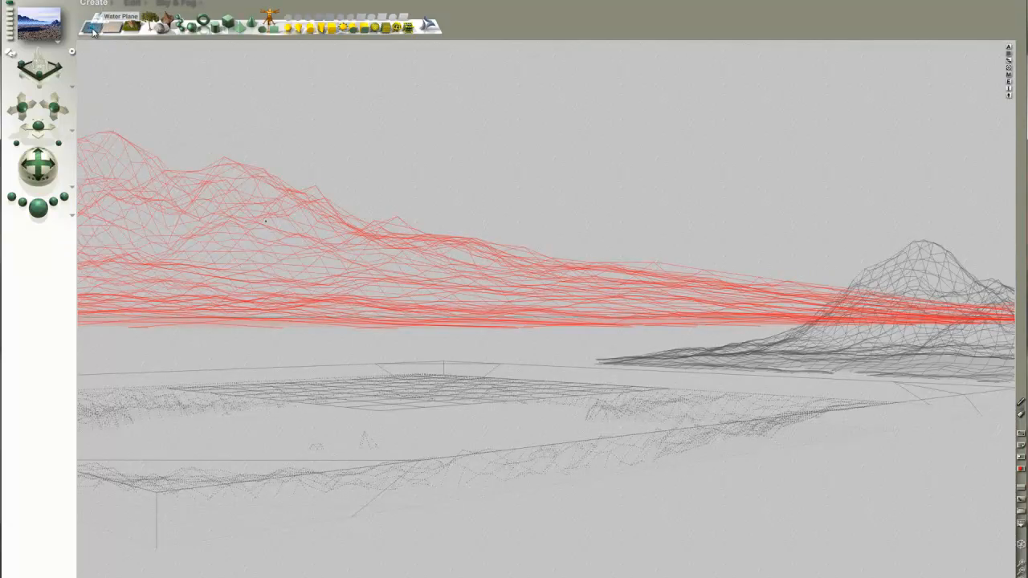
- Add a water plane into the crater and render the lake with the hazy range behind
click(113, 26)
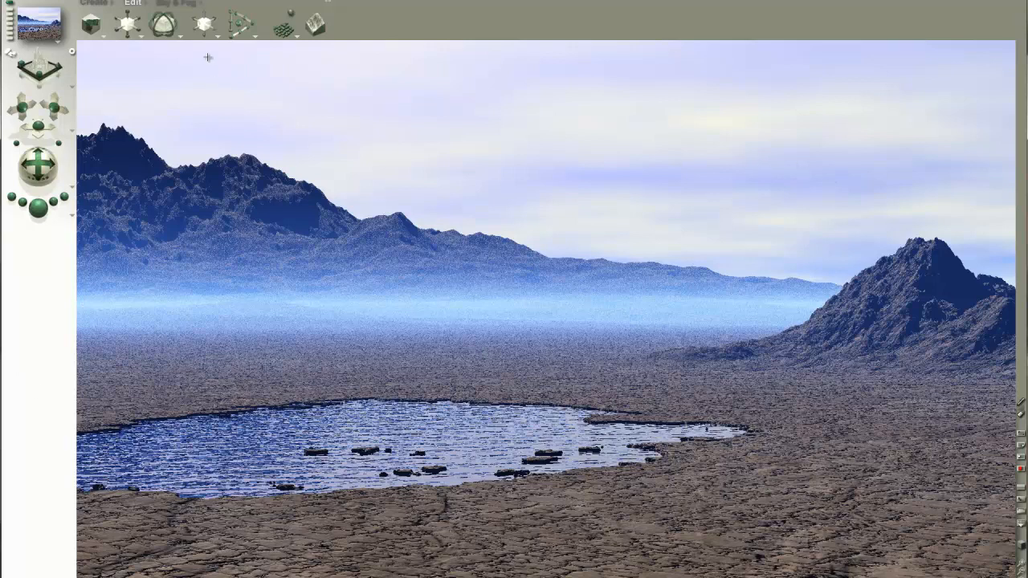
mouse_move(175, 3)
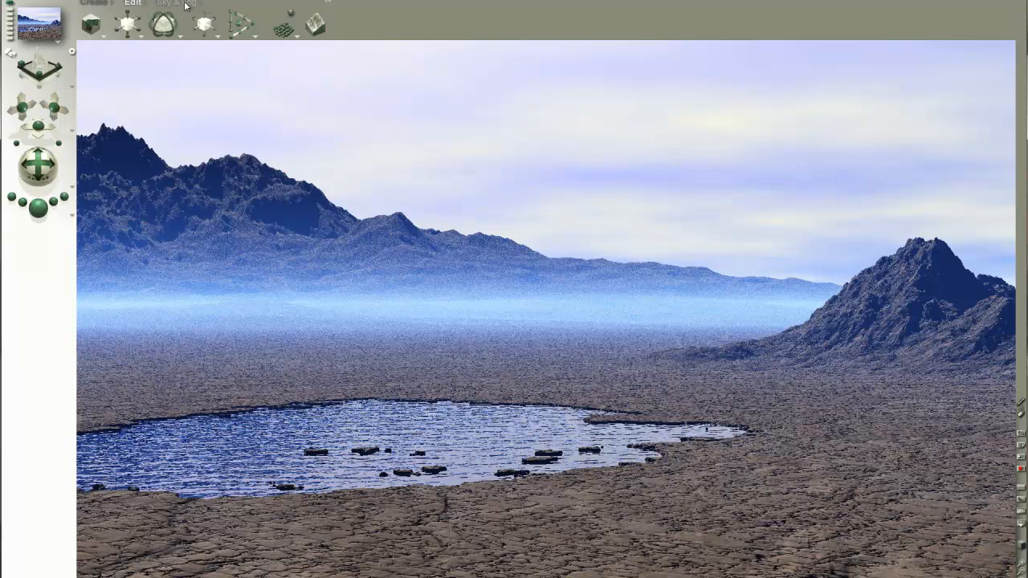
click(177, 3)
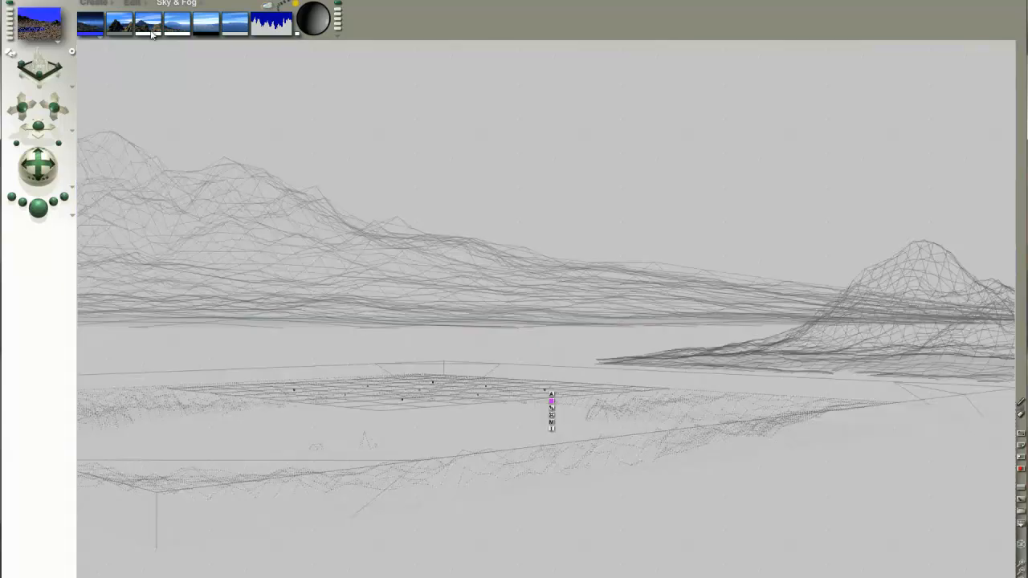
- Dismiss the Edit menu unused and start a full render of the desert scene
click(132, 3)
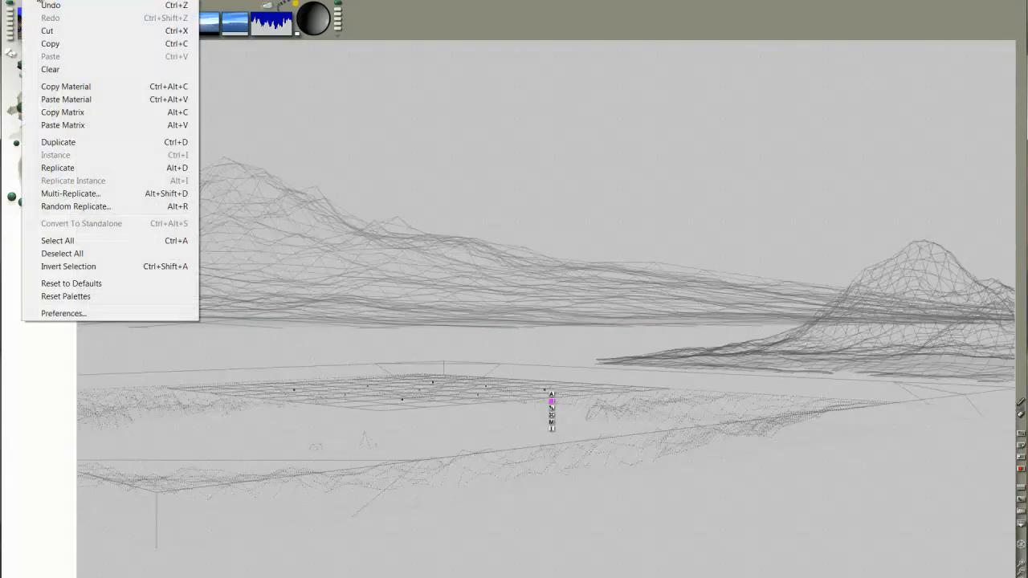
click(163, 76)
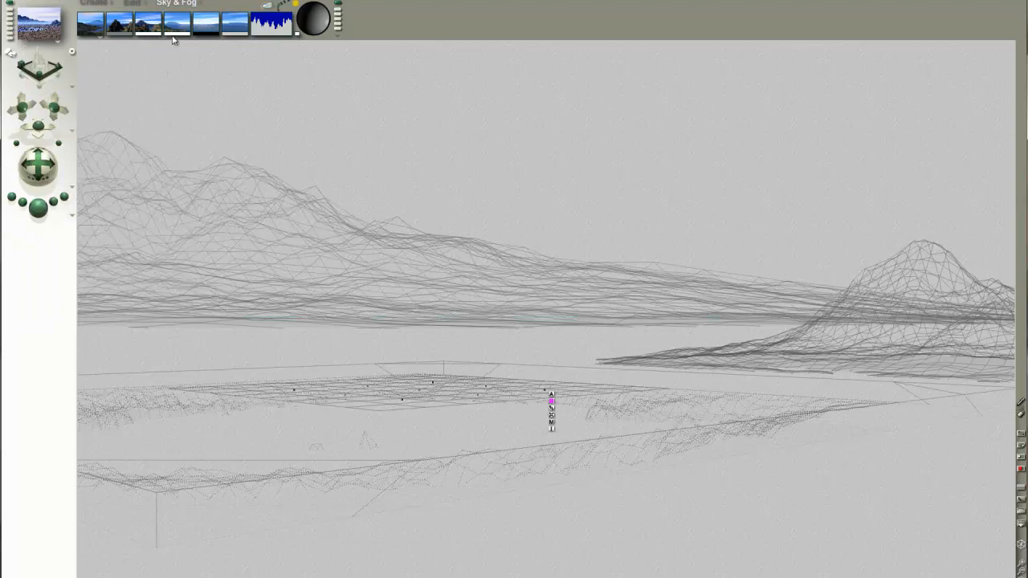
mouse_move(145, 22)
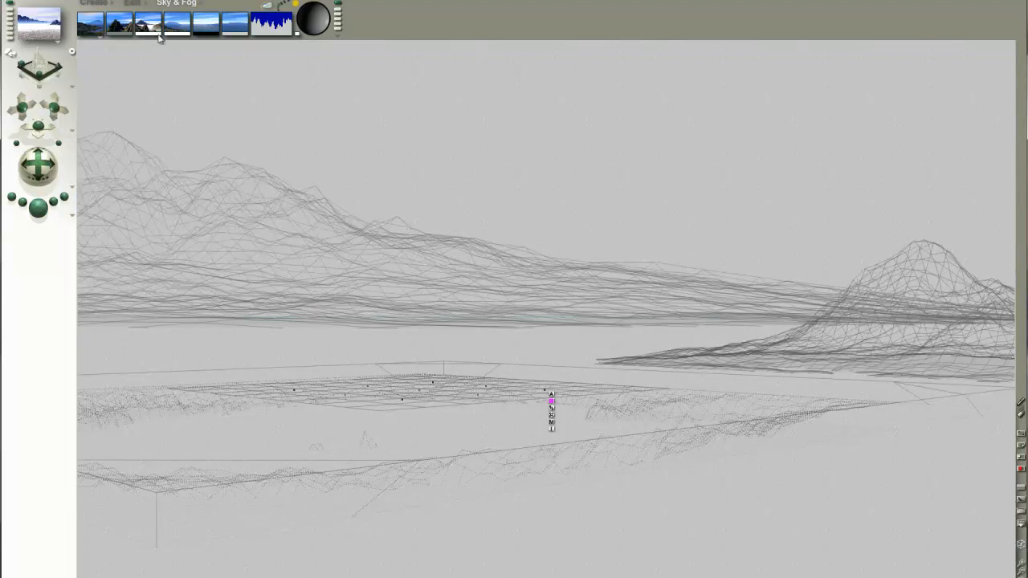
click(159, 32)
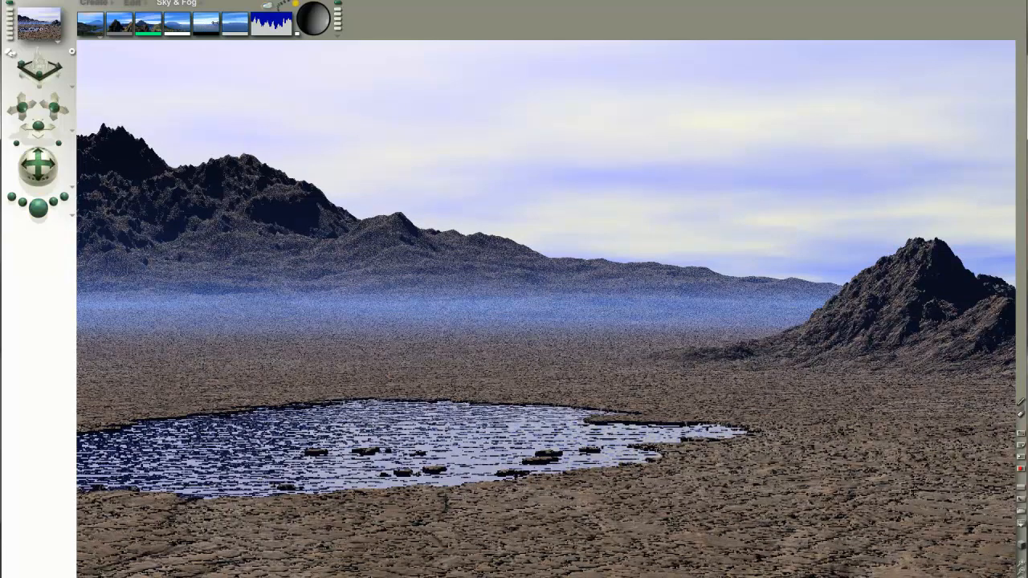
mouse_move(234, 22)
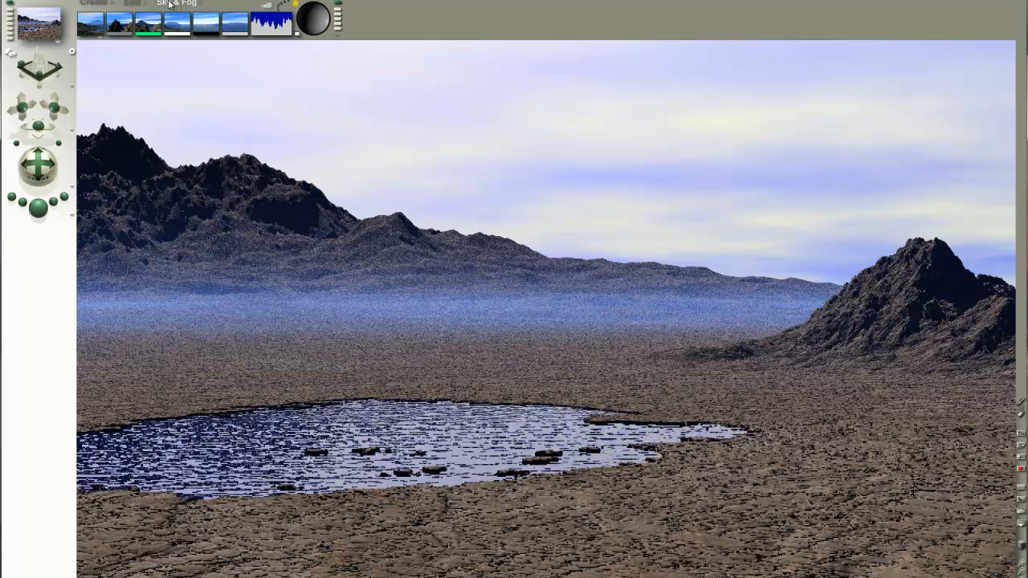
click(175, 3)
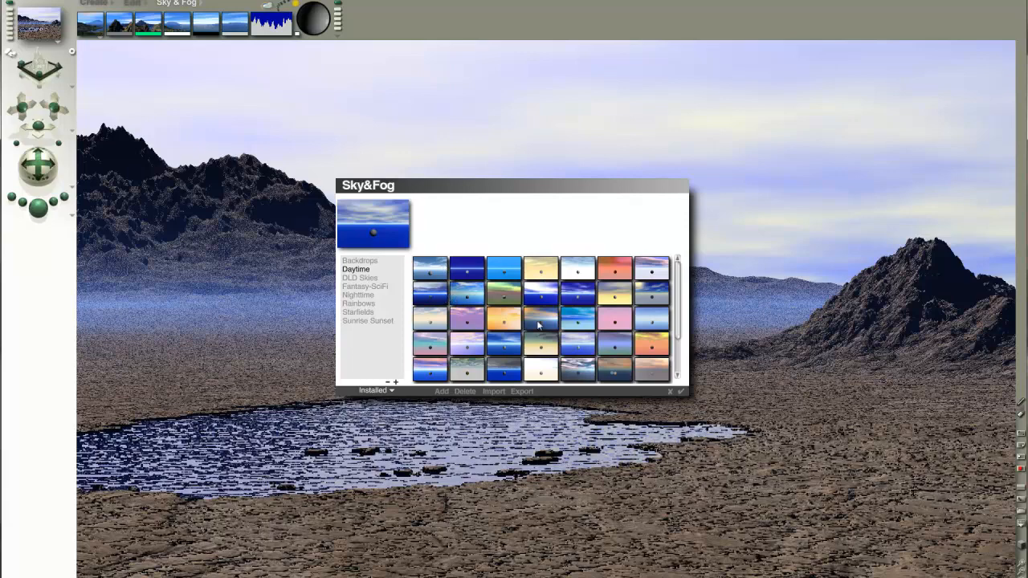
mouse_move(434, 270)
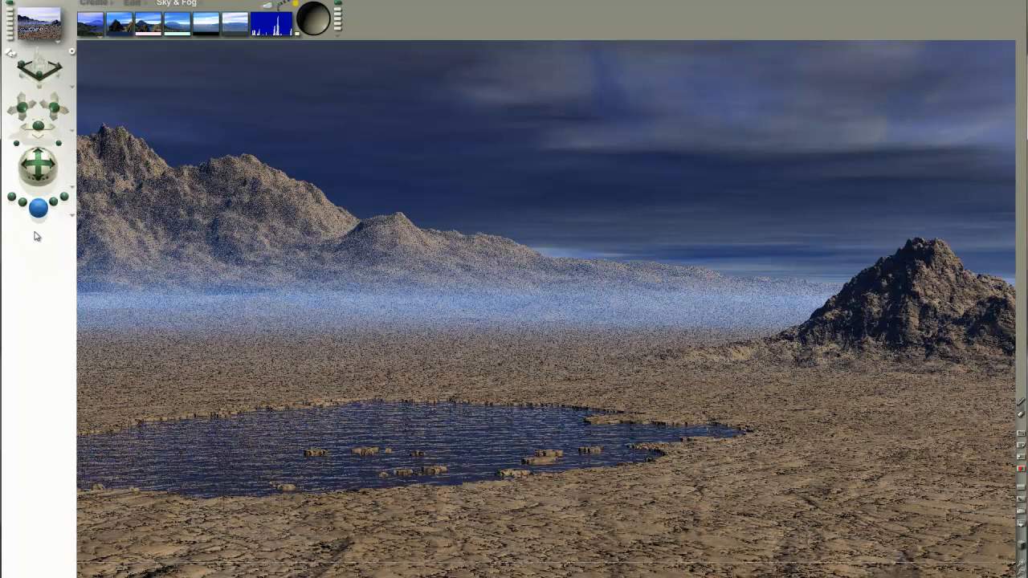
click(39, 207)
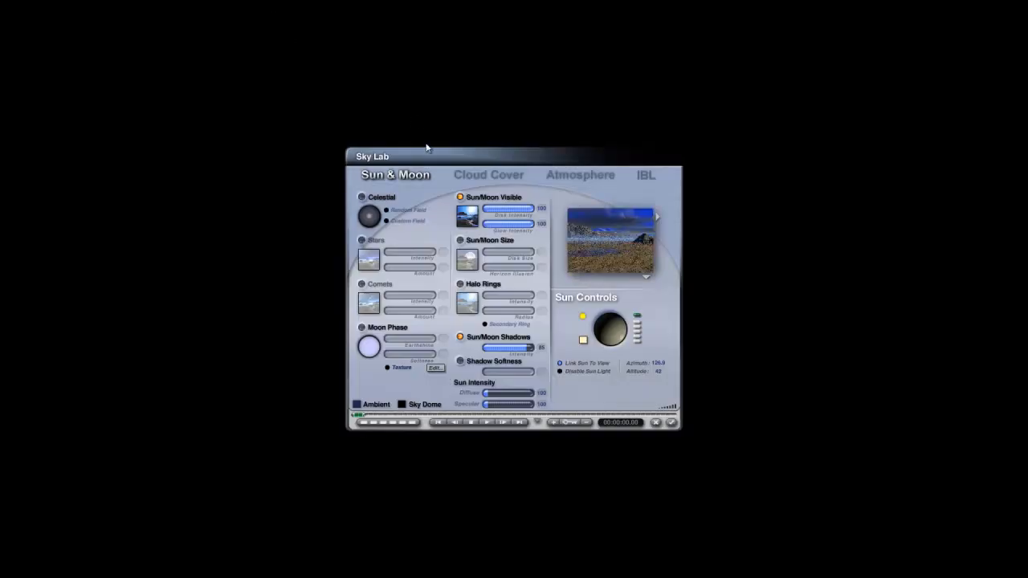
mouse_move(643, 279)
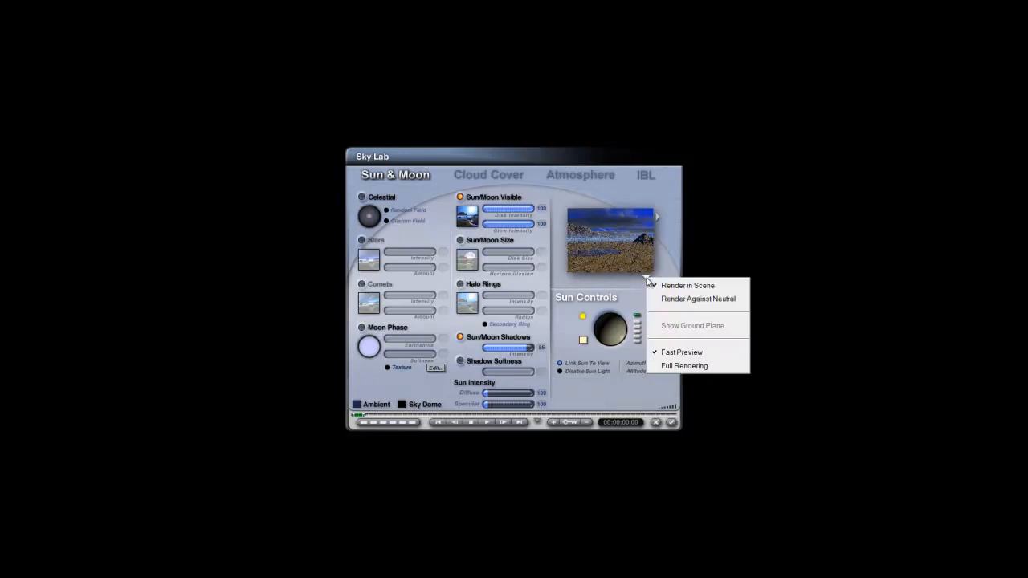
mouse_move(688, 286)
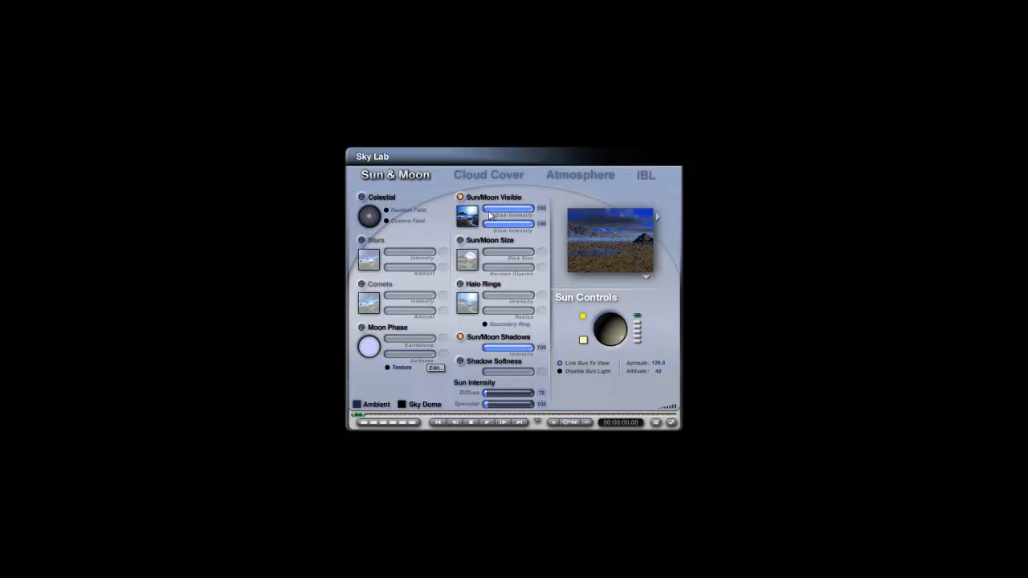
- Switch Sky Lab to the Cloud Cover settings with stratus and cumulus layers
click(488, 174)
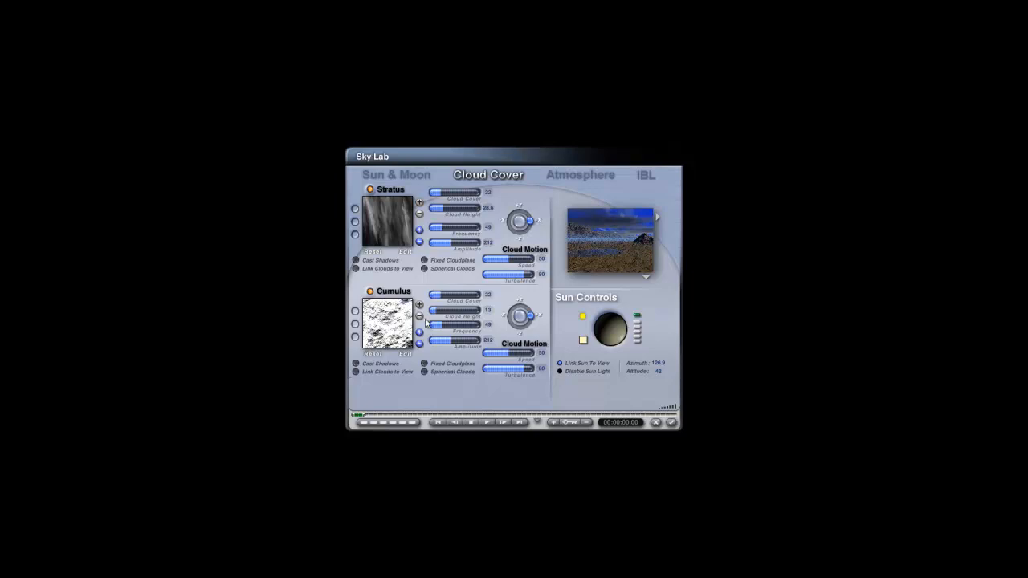
- Tweak the cumulus layer sliders and confirm the Sky Lab settings
click(369, 293)
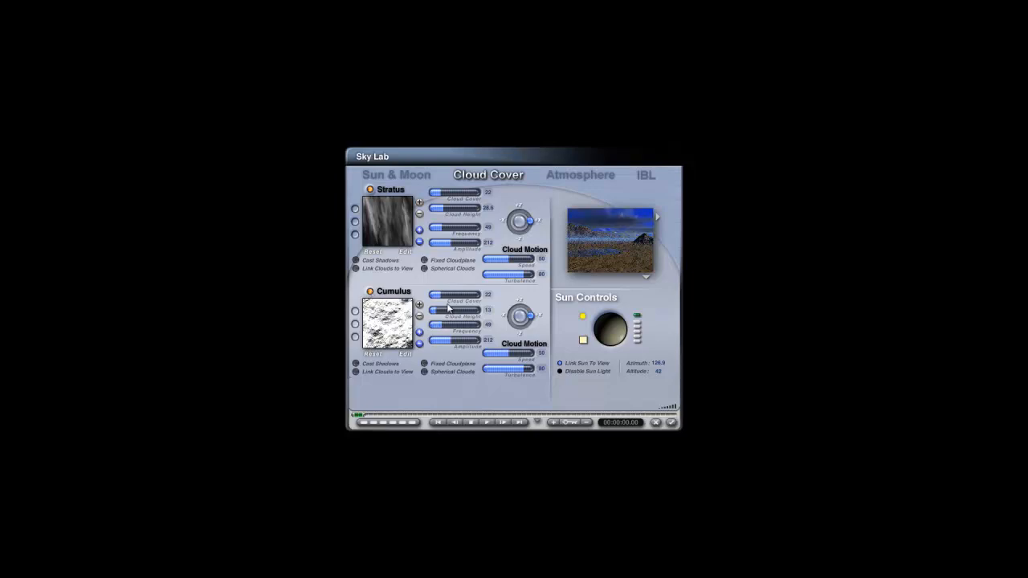
drag(469, 292, 441, 292)
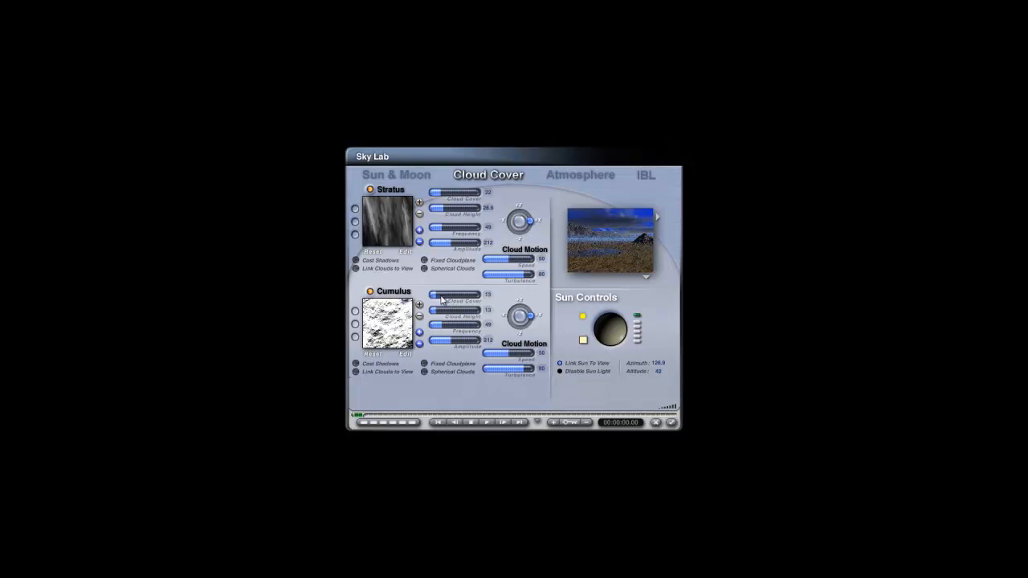
drag(458, 294, 450, 294)
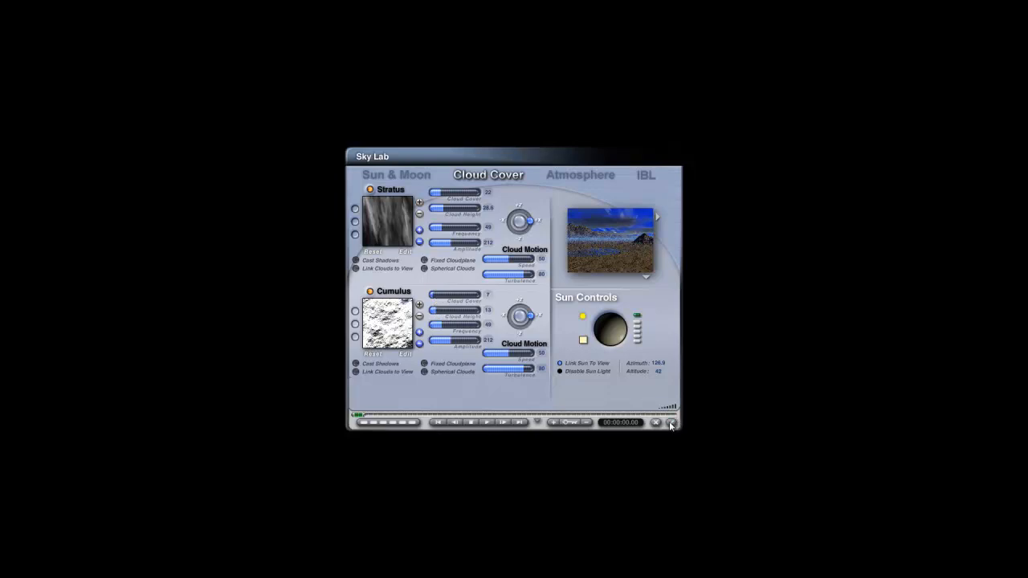
click(672, 423)
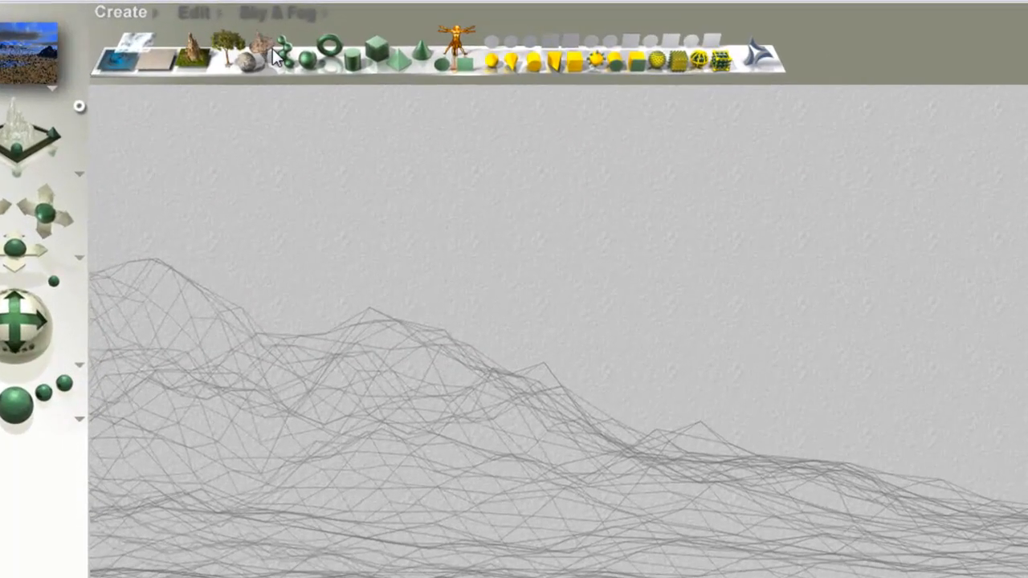
mouse_move(265, 56)
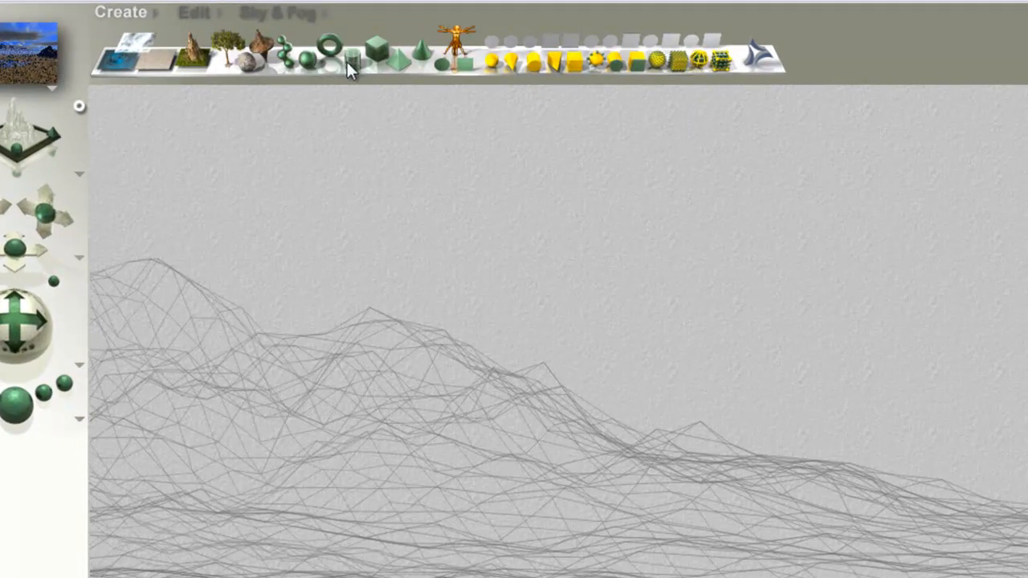
mouse_move(338, 57)
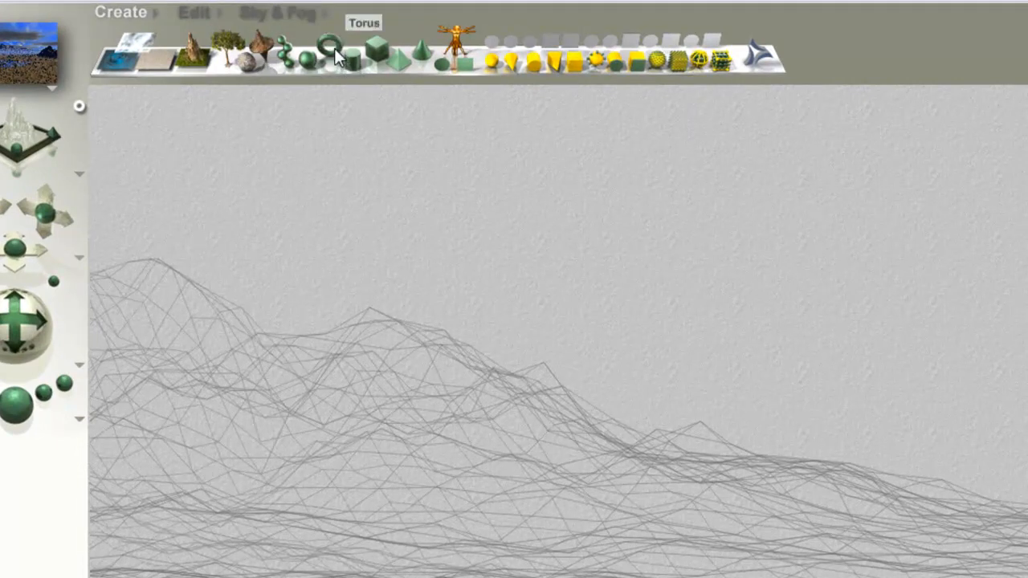
mouse_move(373, 63)
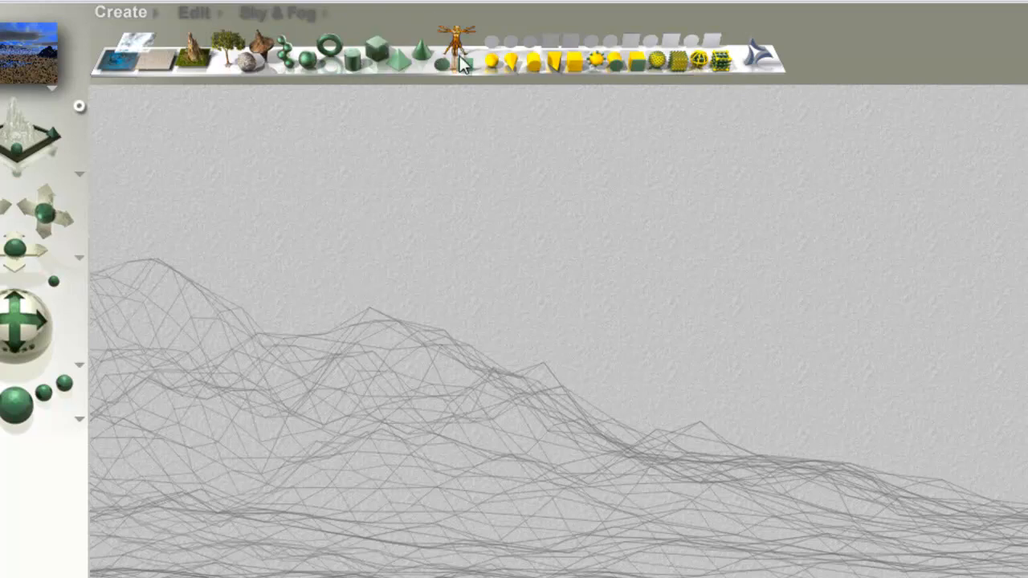
mouse_move(572, 154)
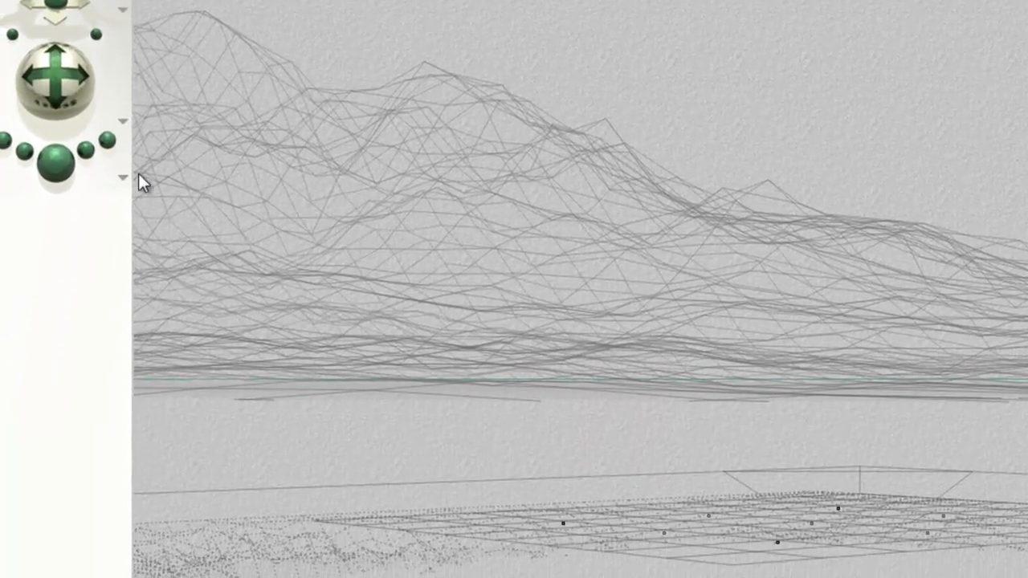
- Set render quality to Premium (Effect AA) from the render options
click(142, 180)
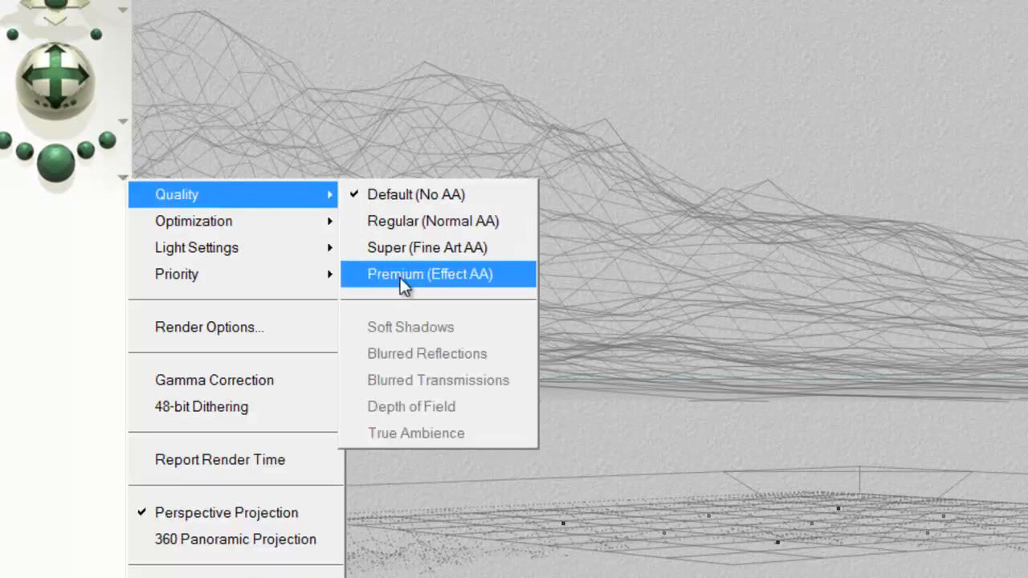
mouse_move(418, 286)
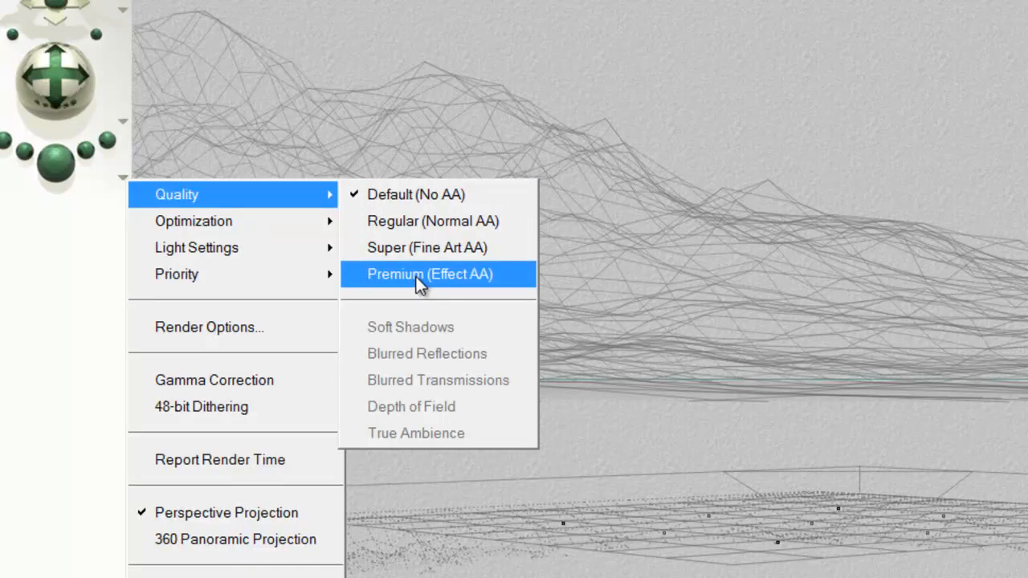
click(429, 273)
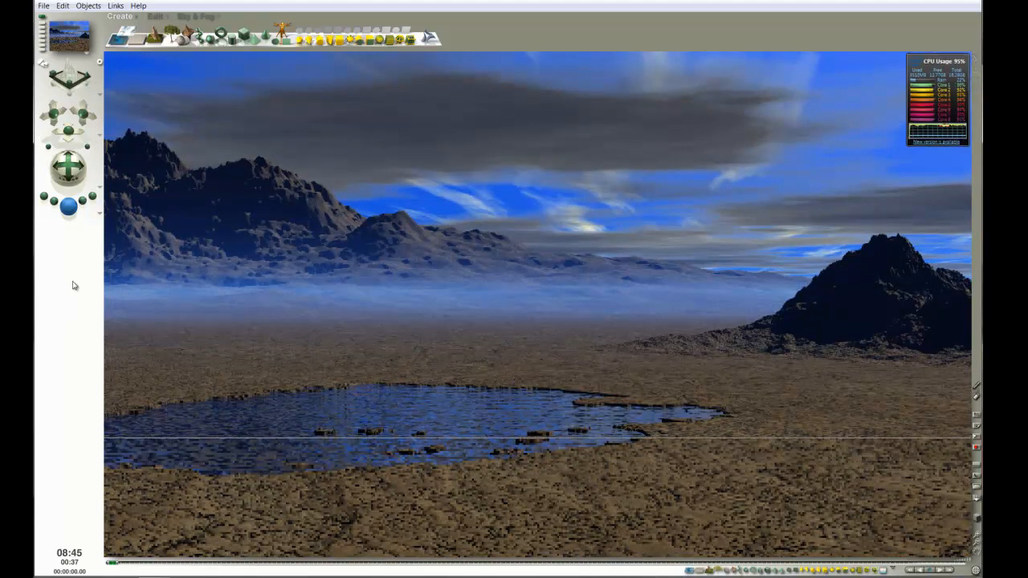
mouse_move(822, 138)
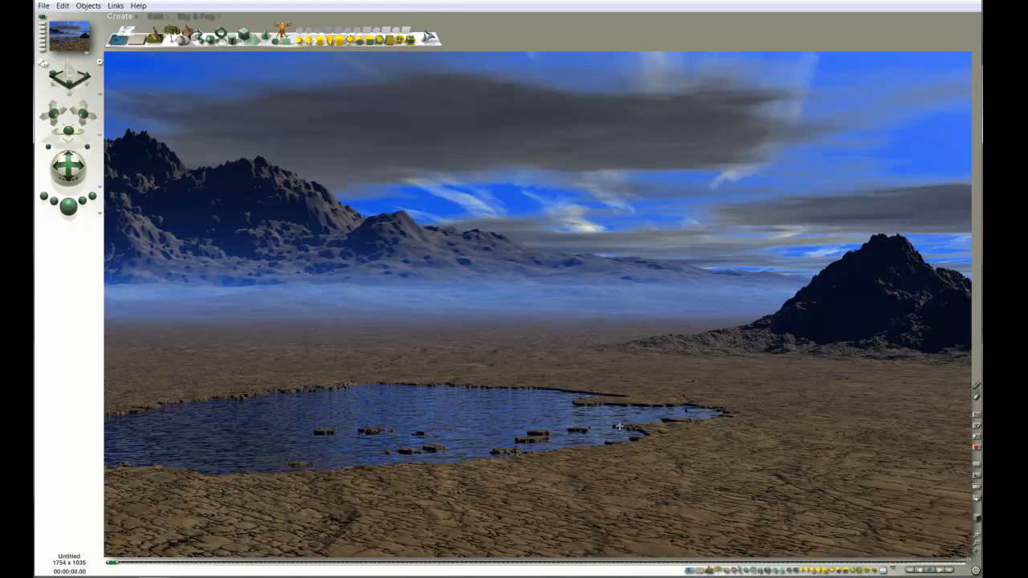
mouse_move(371, 239)
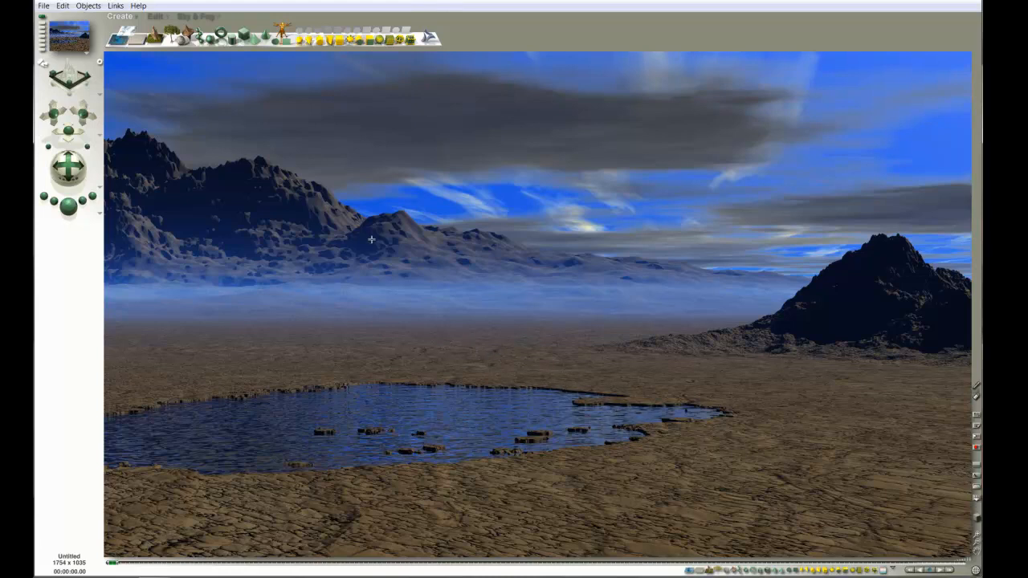
mouse_move(233, 29)
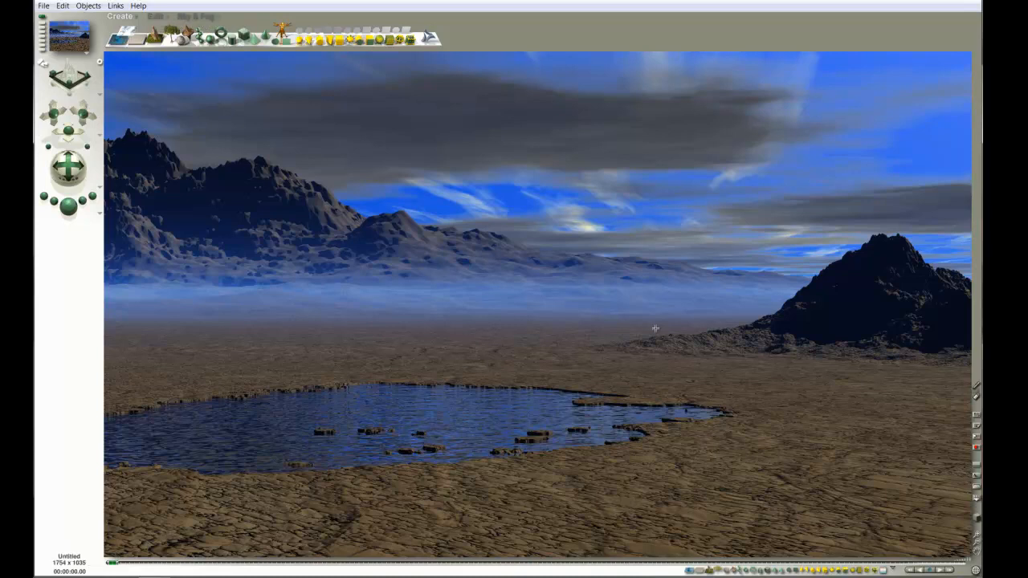
mouse_move(607, 296)
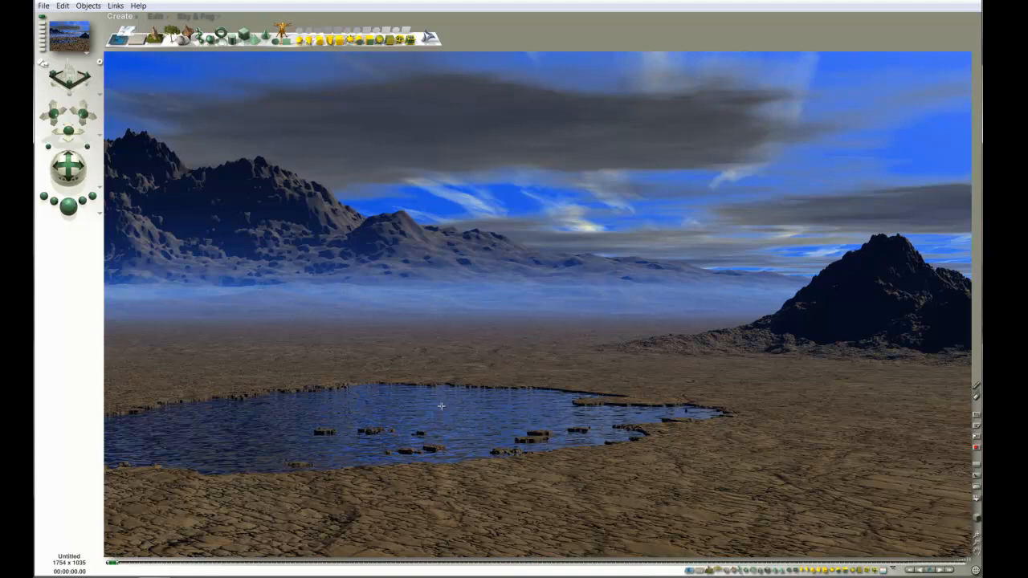
mouse_move(437, 452)
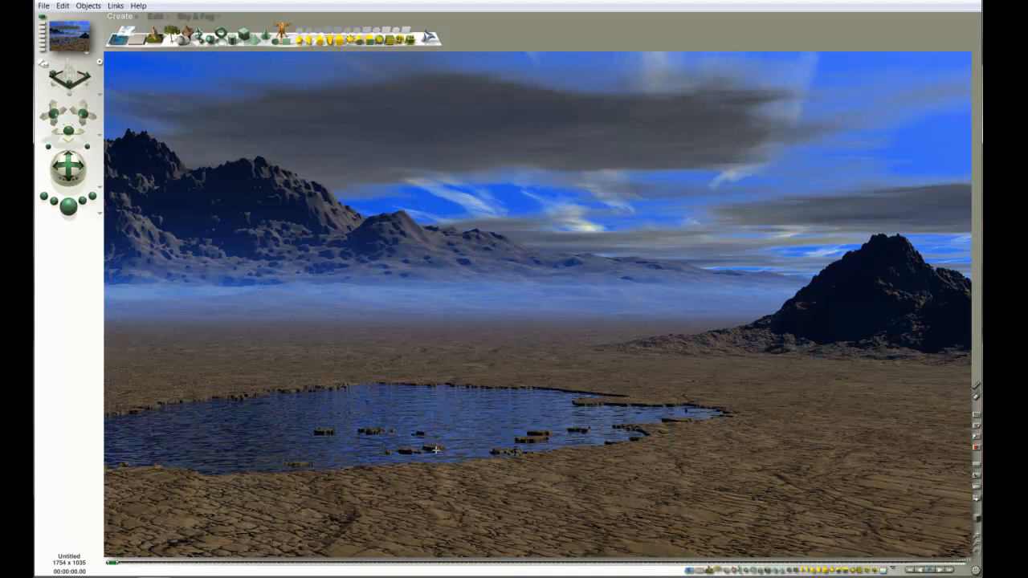
mouse_move(434, 366)
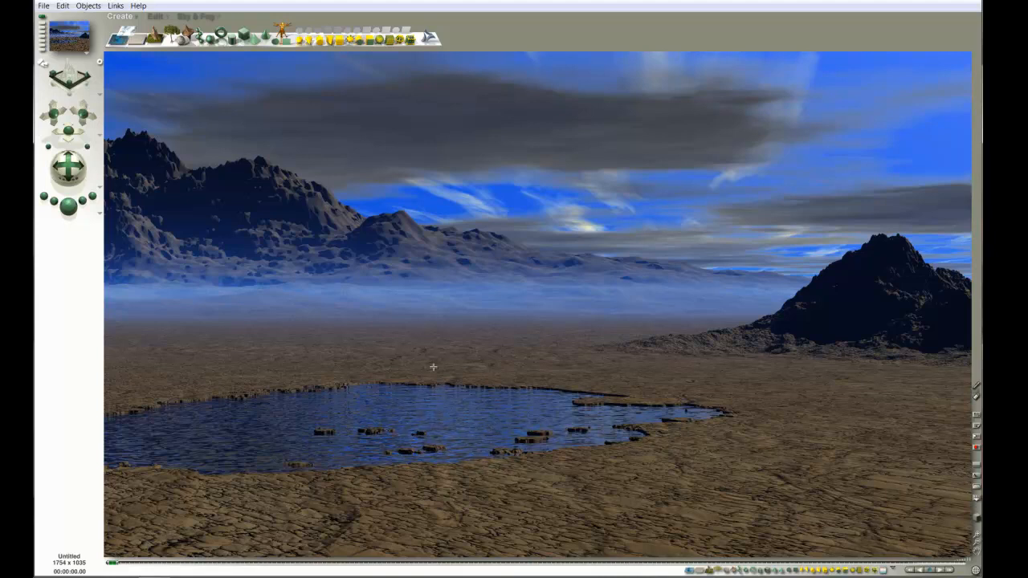
mouse_move(421, 424)
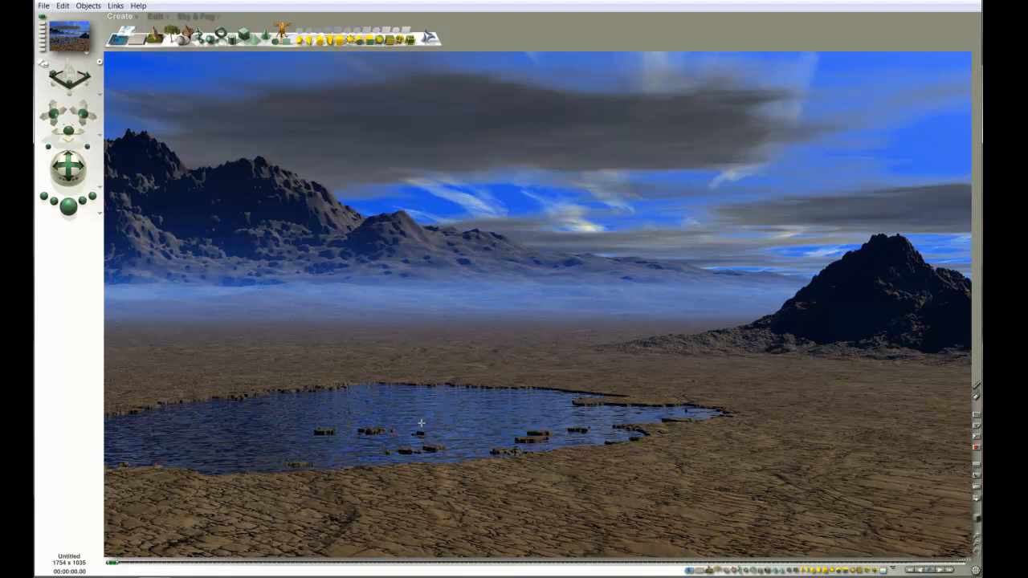
mouse_move(447, 451)
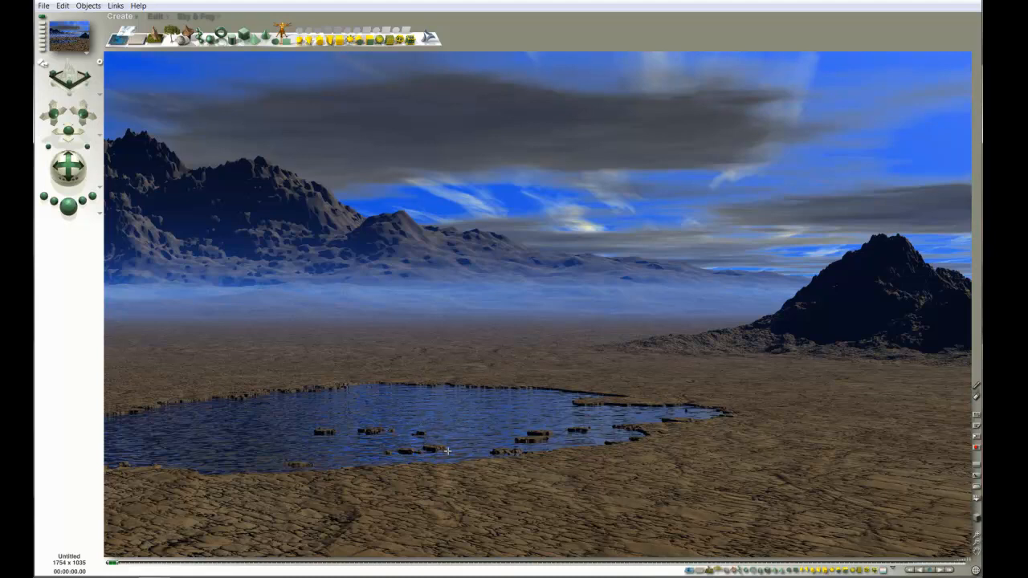
mouse_move(550, 440)
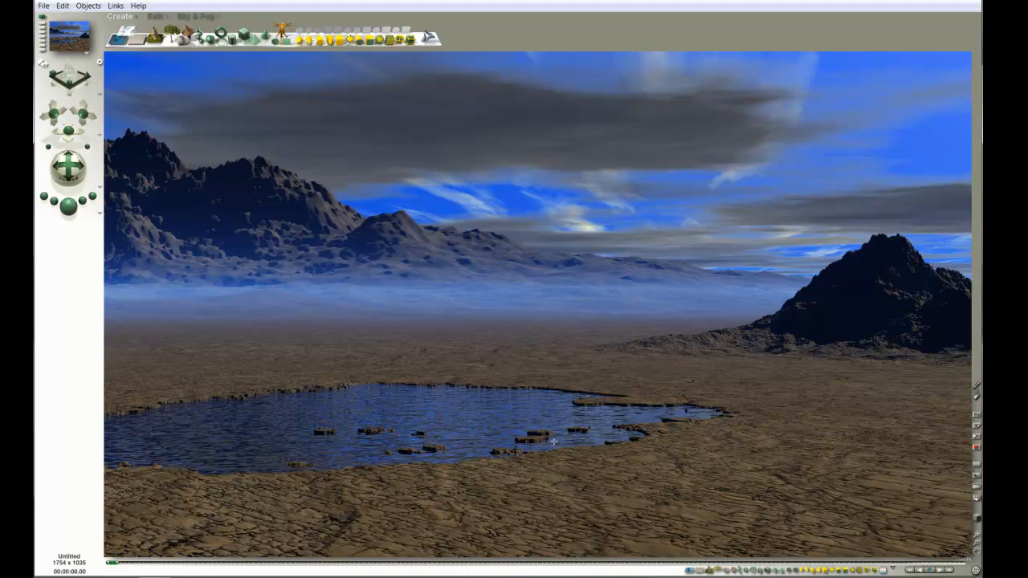
mouse_move(473, 428)
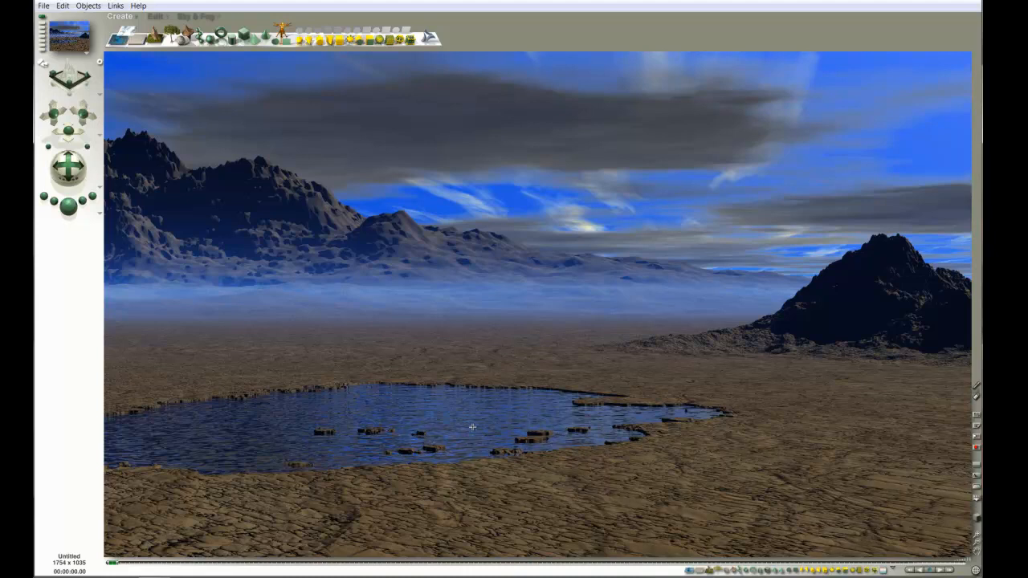
mouse_move(787, 341)
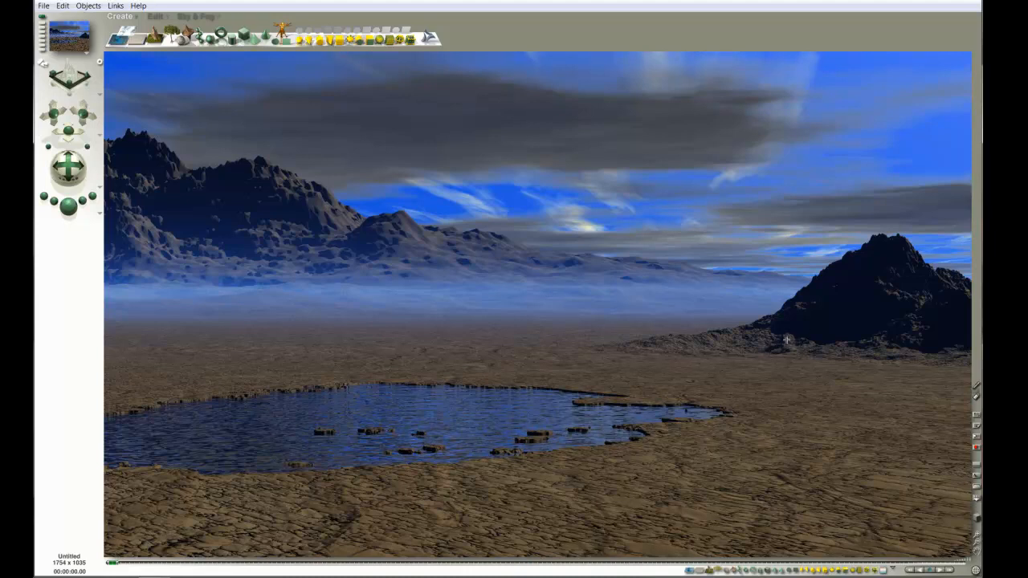
mouse_move(501, 306)
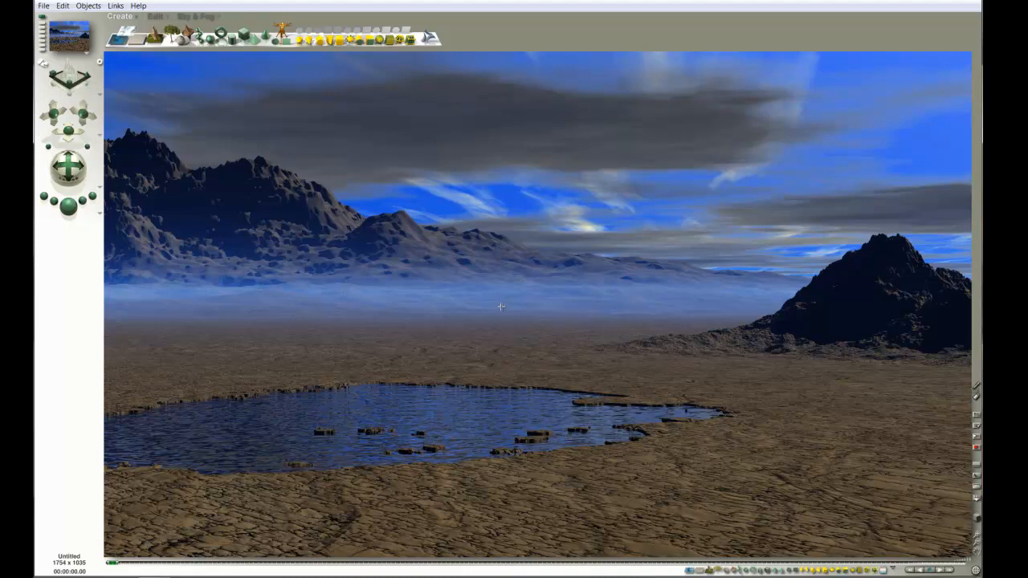